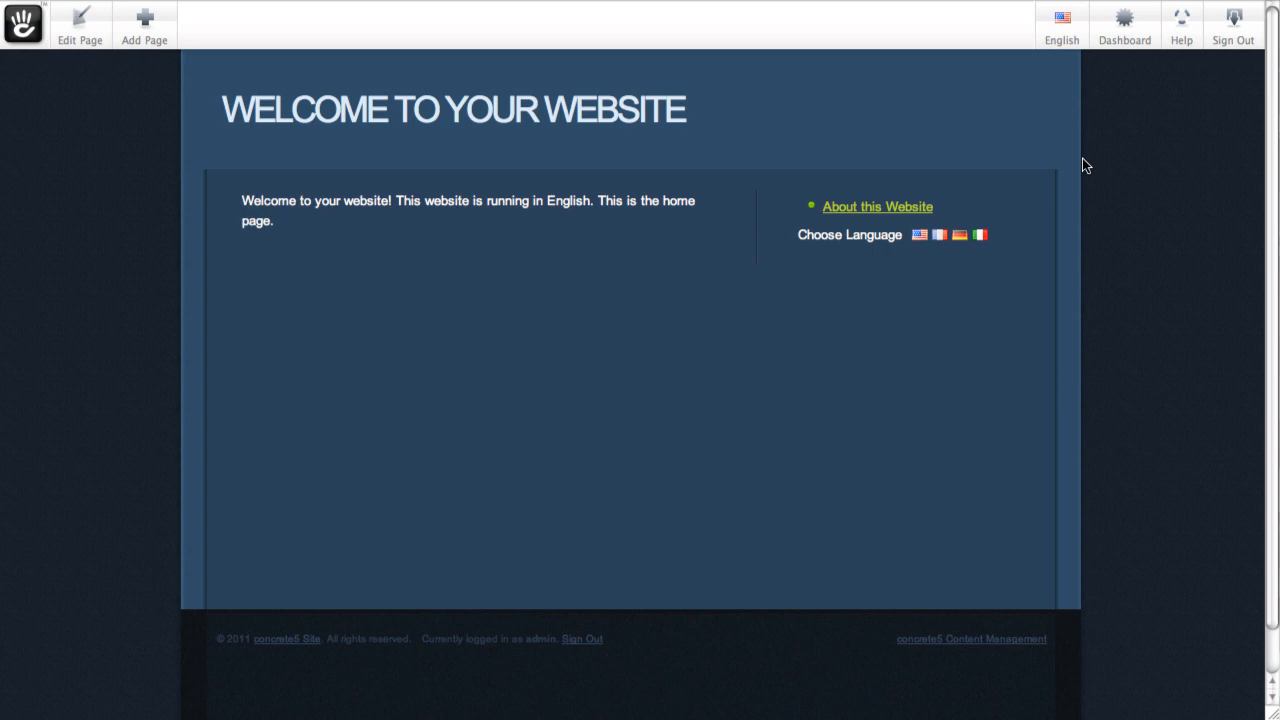
mouse_move(1060, 62)
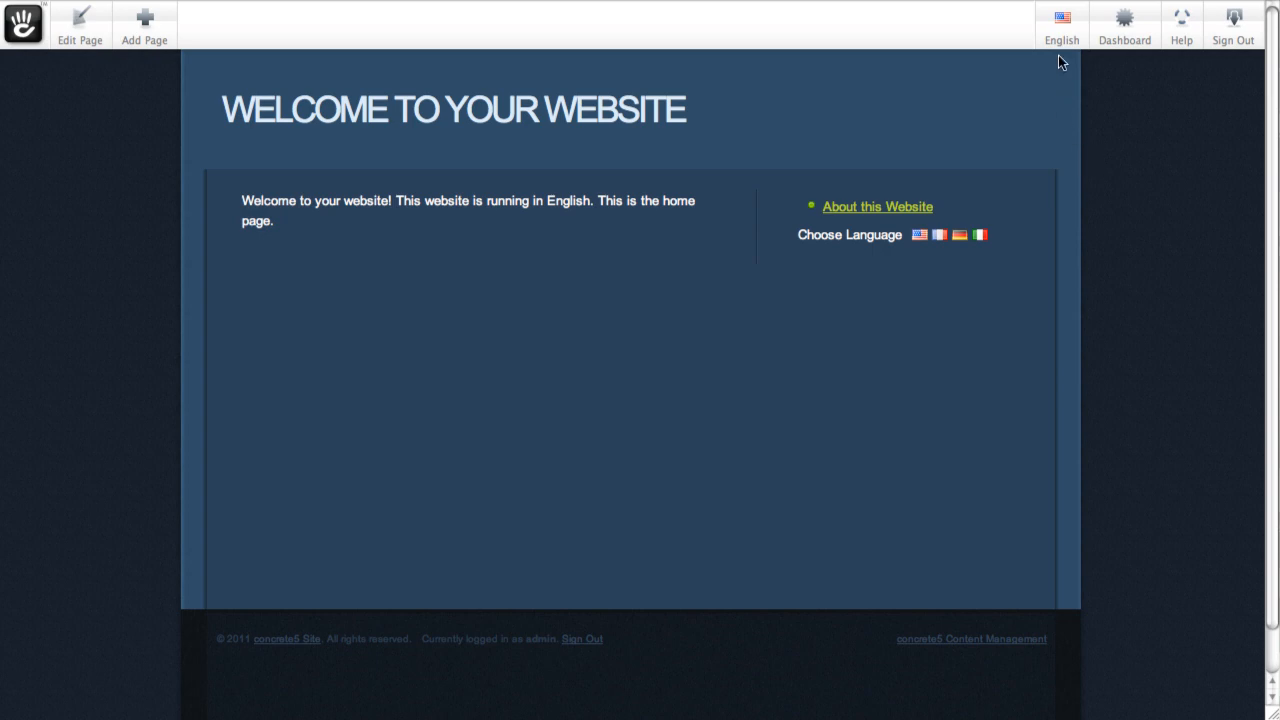
mouse_move(1060, 72)
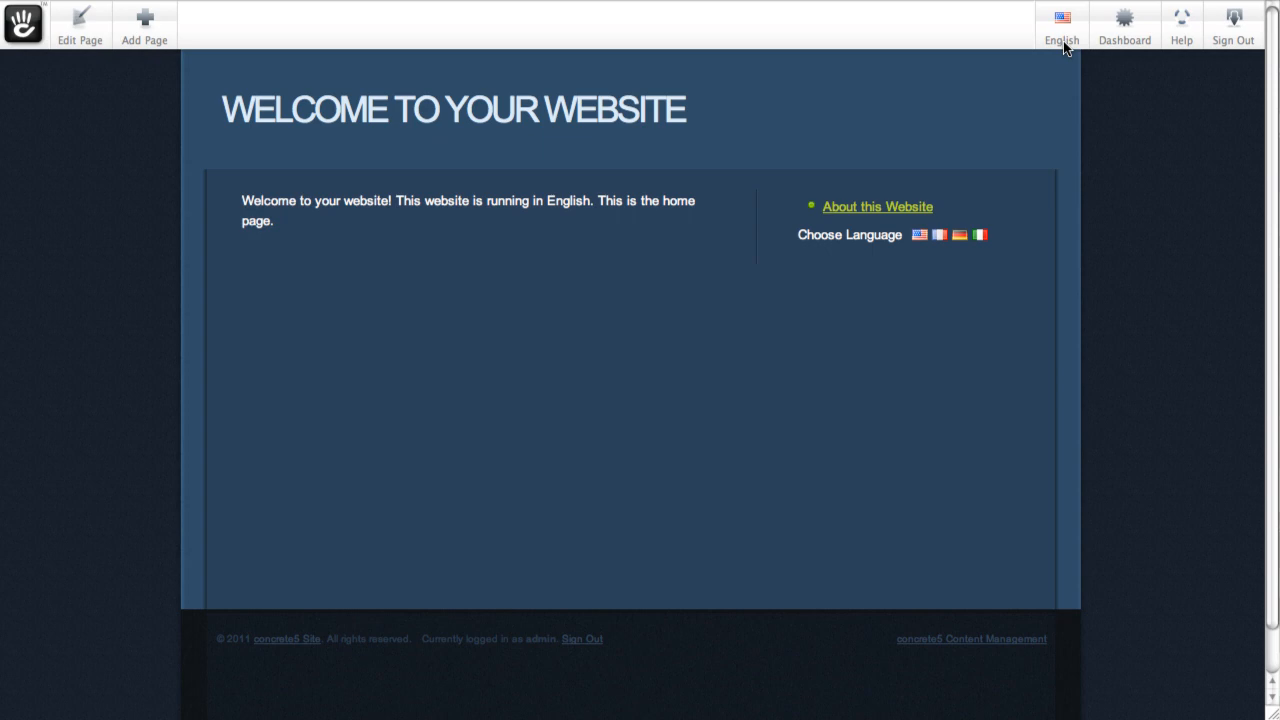
mouse_move(858, 226)
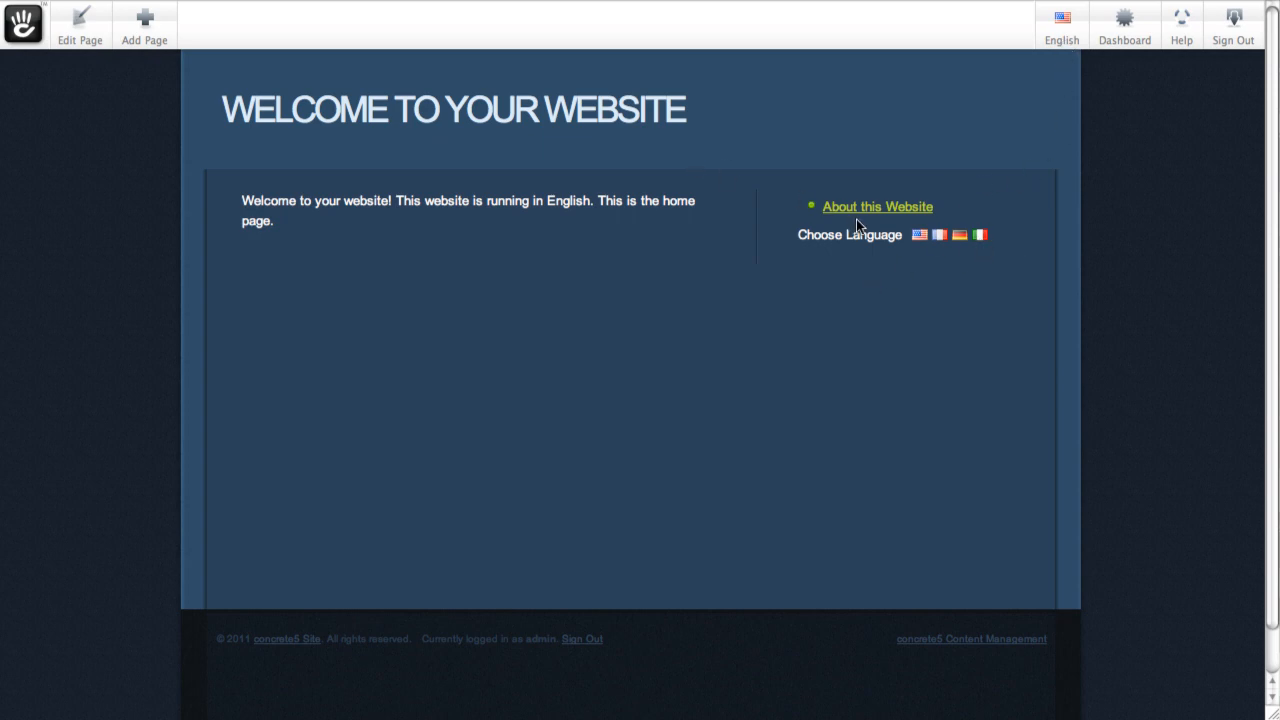
mouse_move(1064, 52)
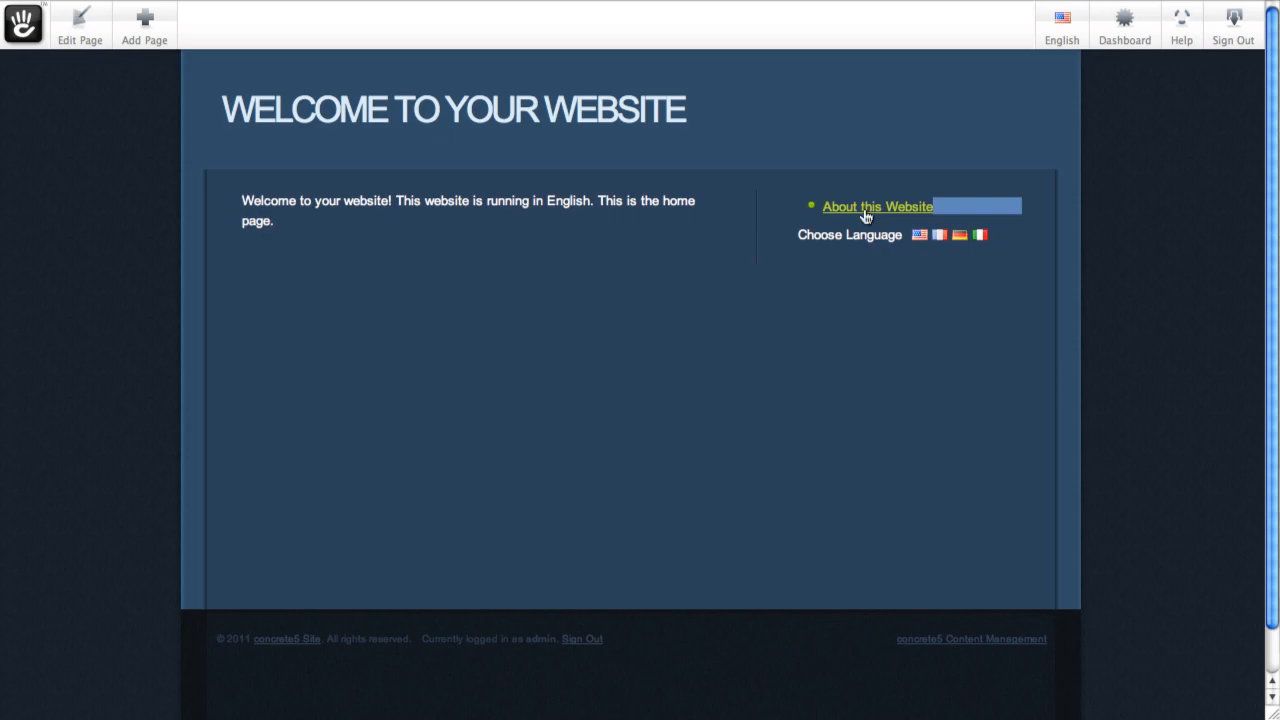
Step: View the About this Website page in French, German and Italian, then return to English
click(876, 206)
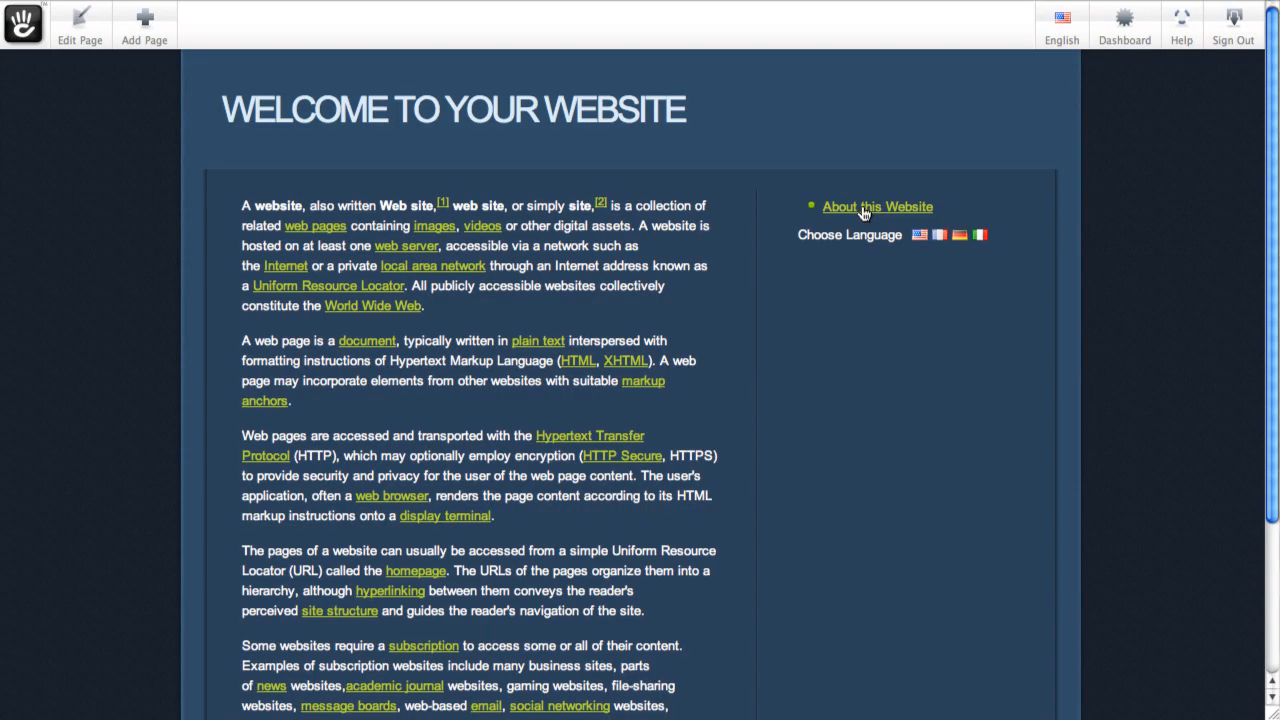
click(1060, 20)
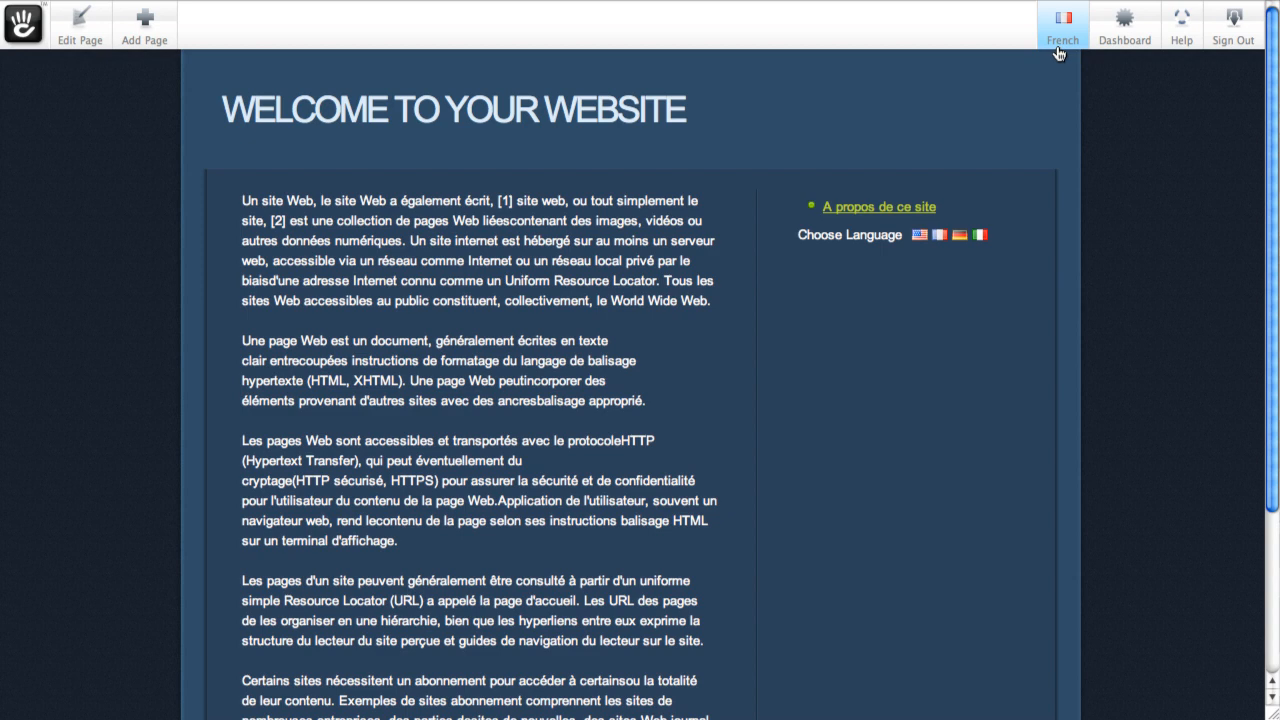
mouse_move(1032, 60)
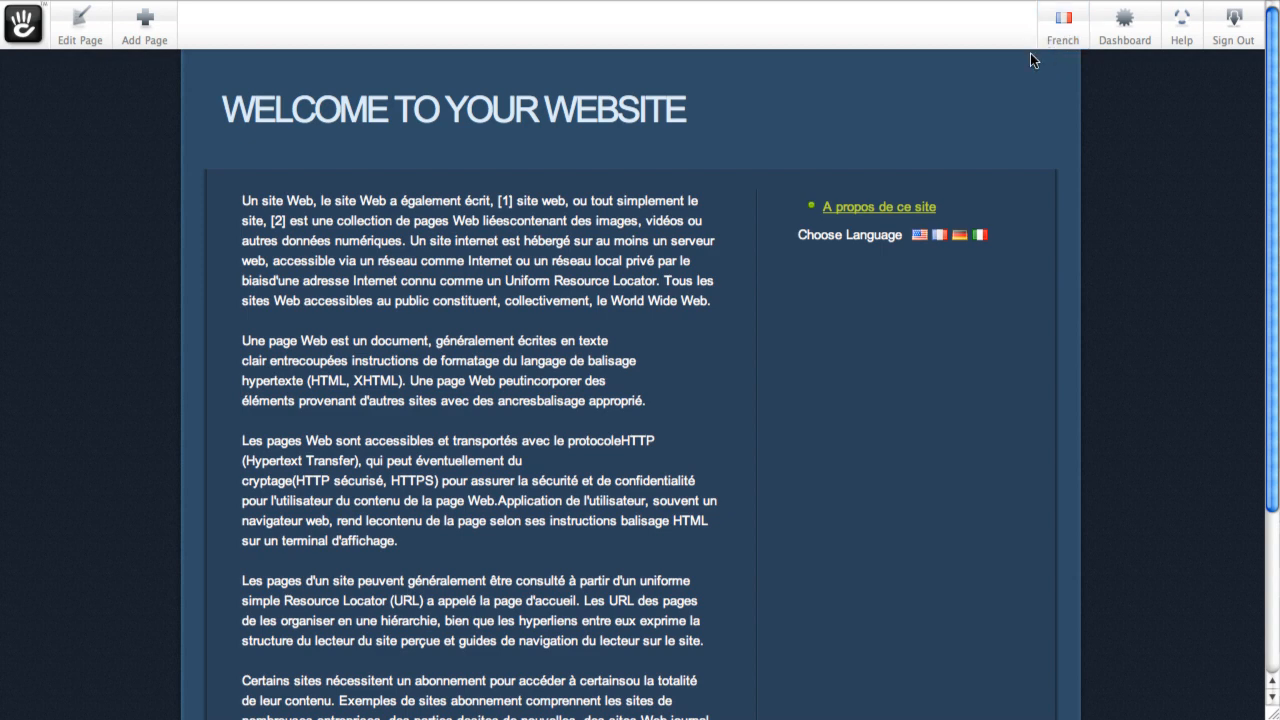
mouse_move(1064, 62)
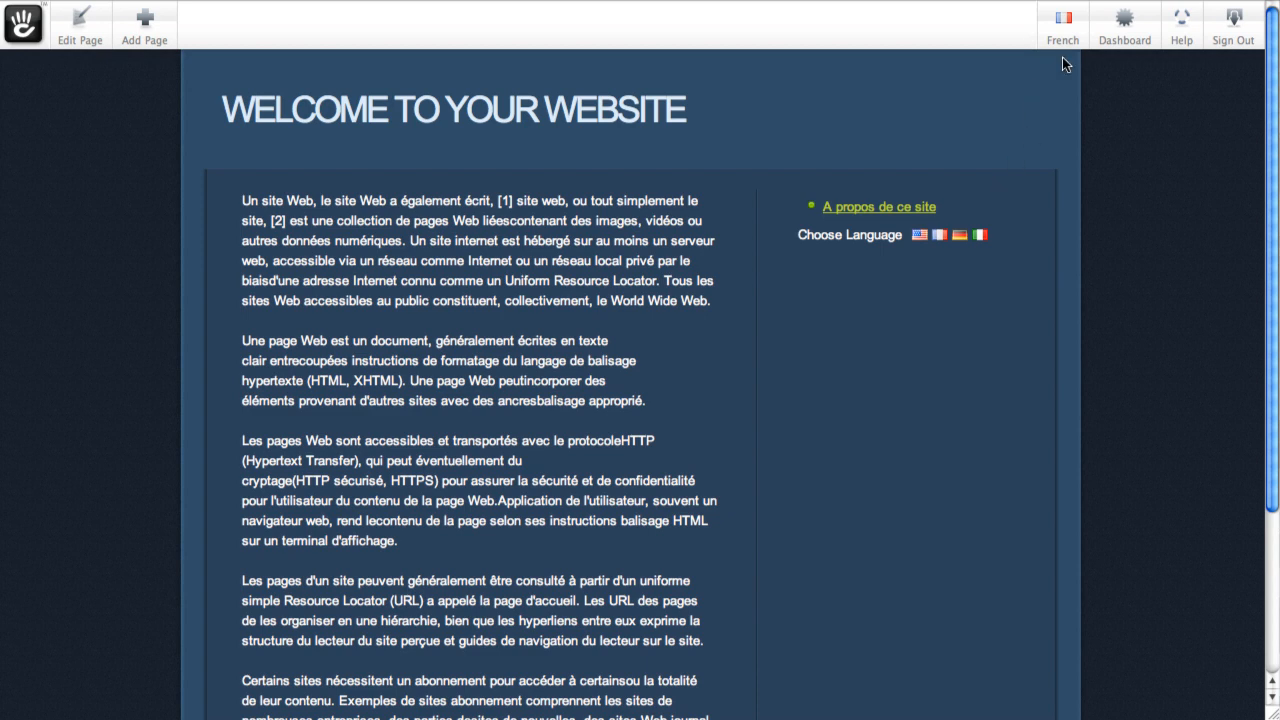
click(876, 206)
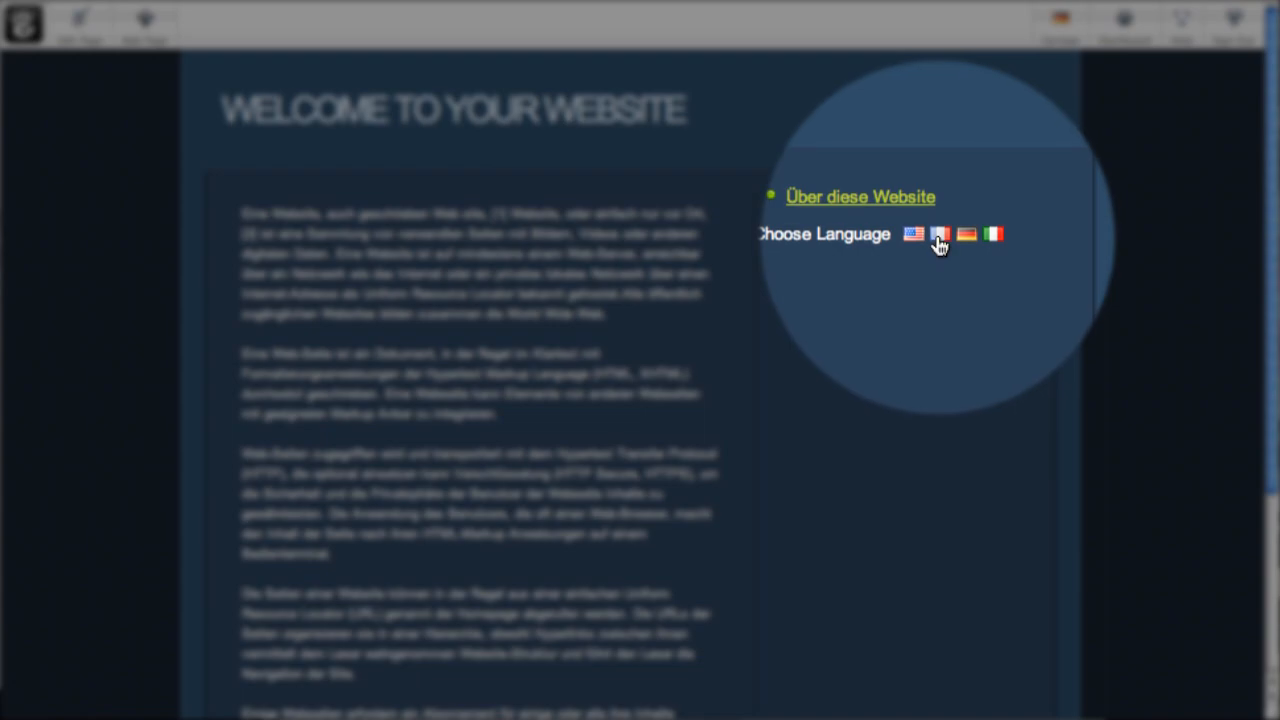
click(938, 234)
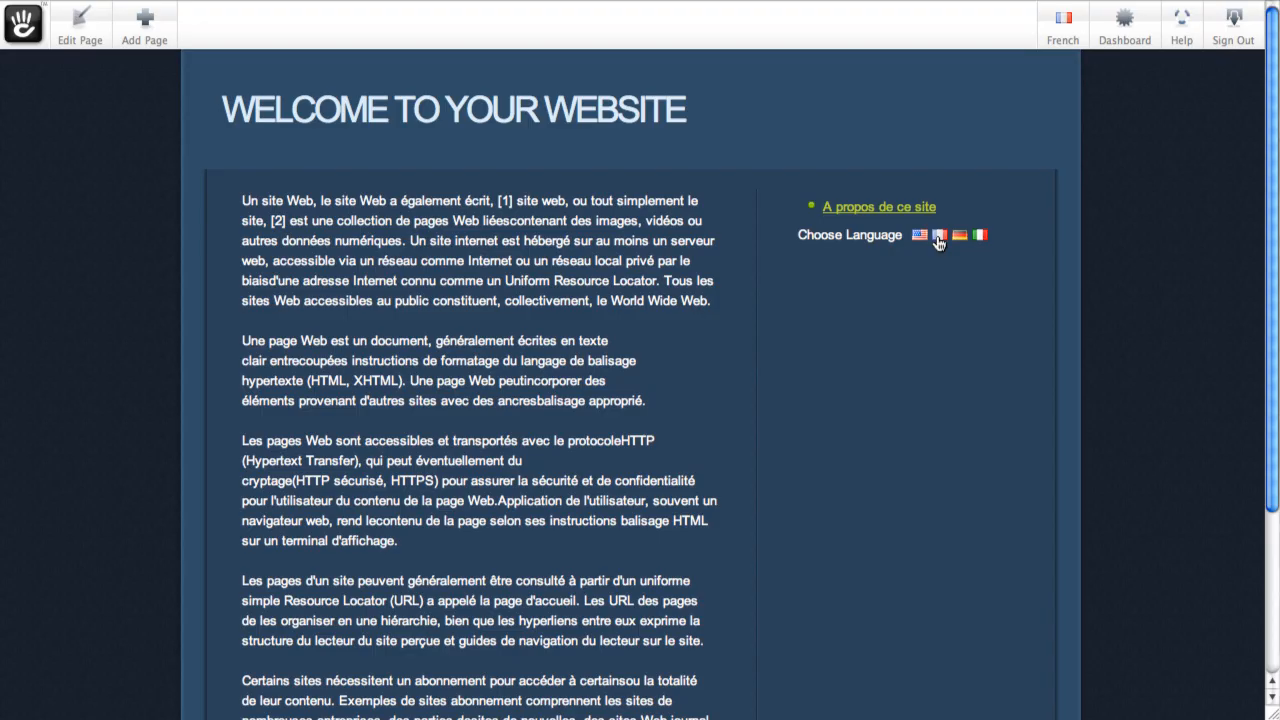
mouse_move(984, 240)
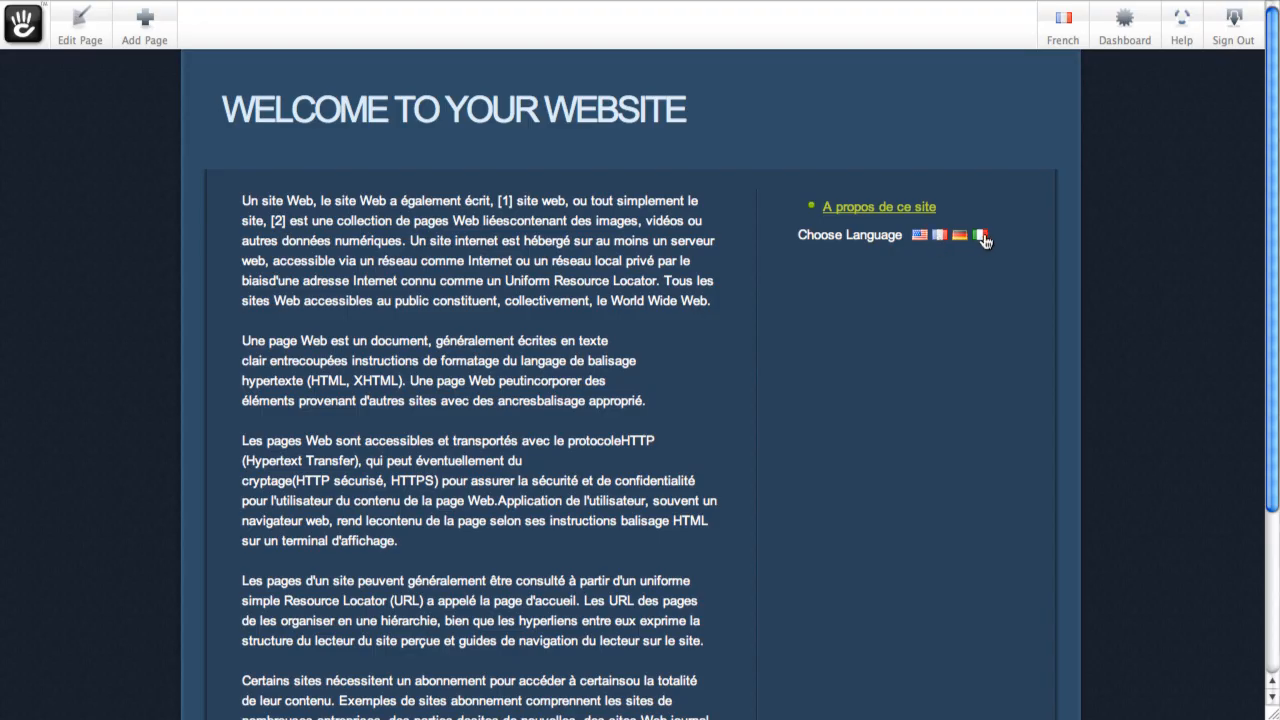
click(980, 236)
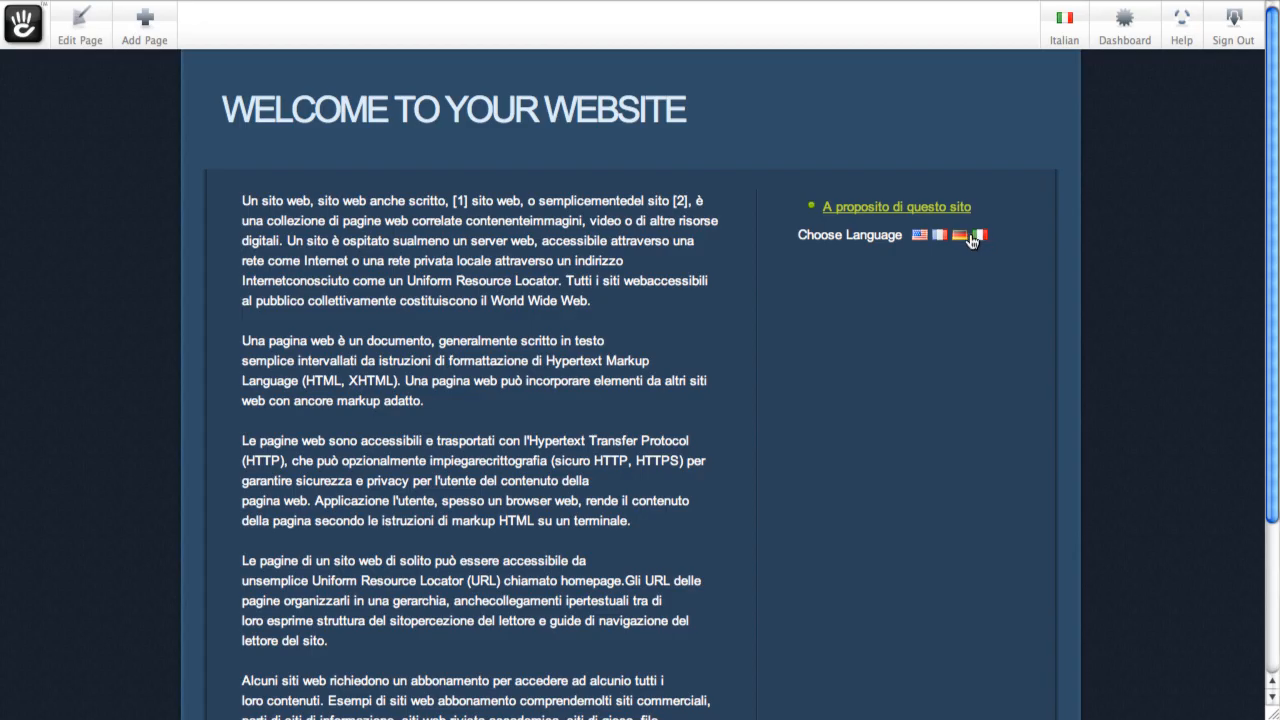
mouse_move(938, 252)
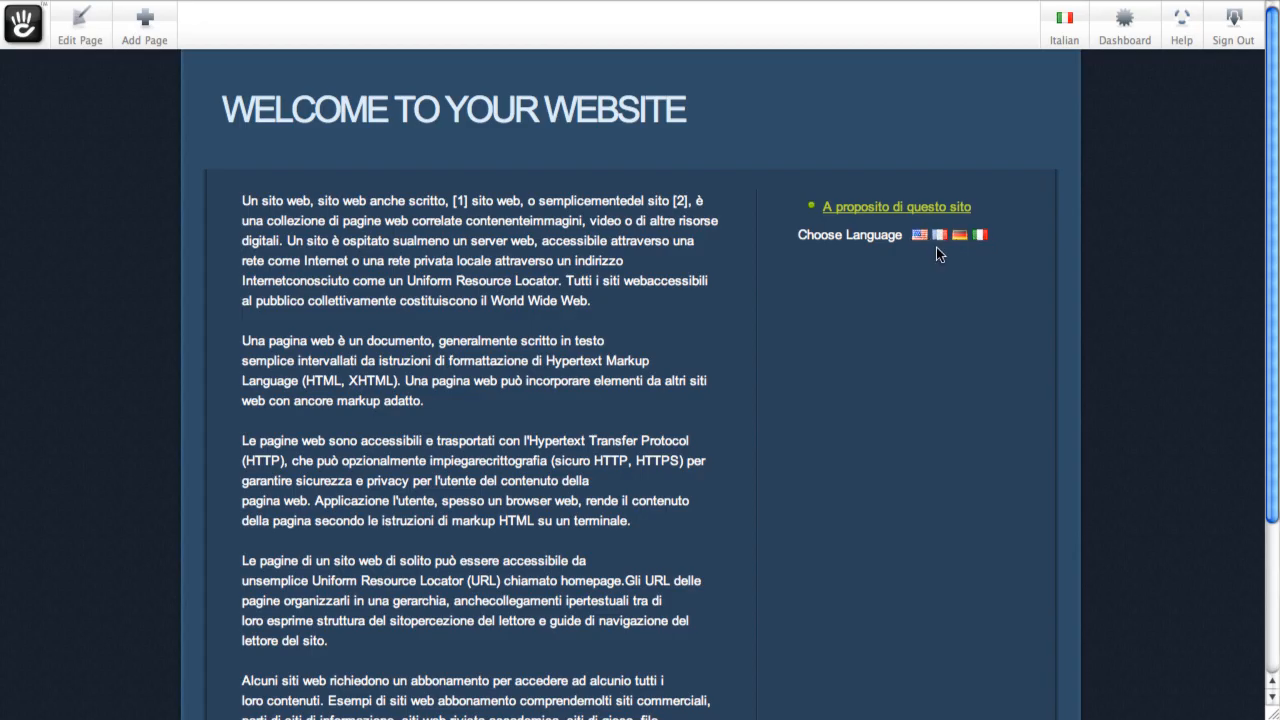
click(918, 234)
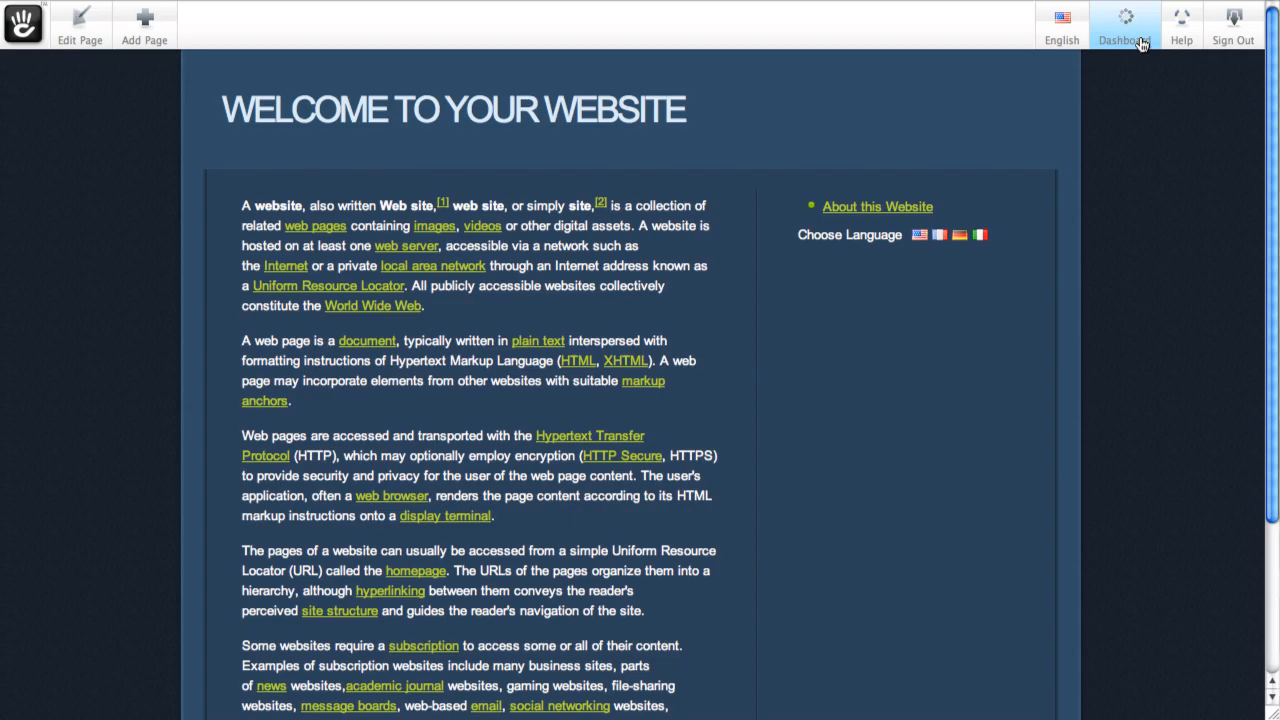
Step: From the Dashboard sitemap, start adding a new page under Home
click(1124, 20)
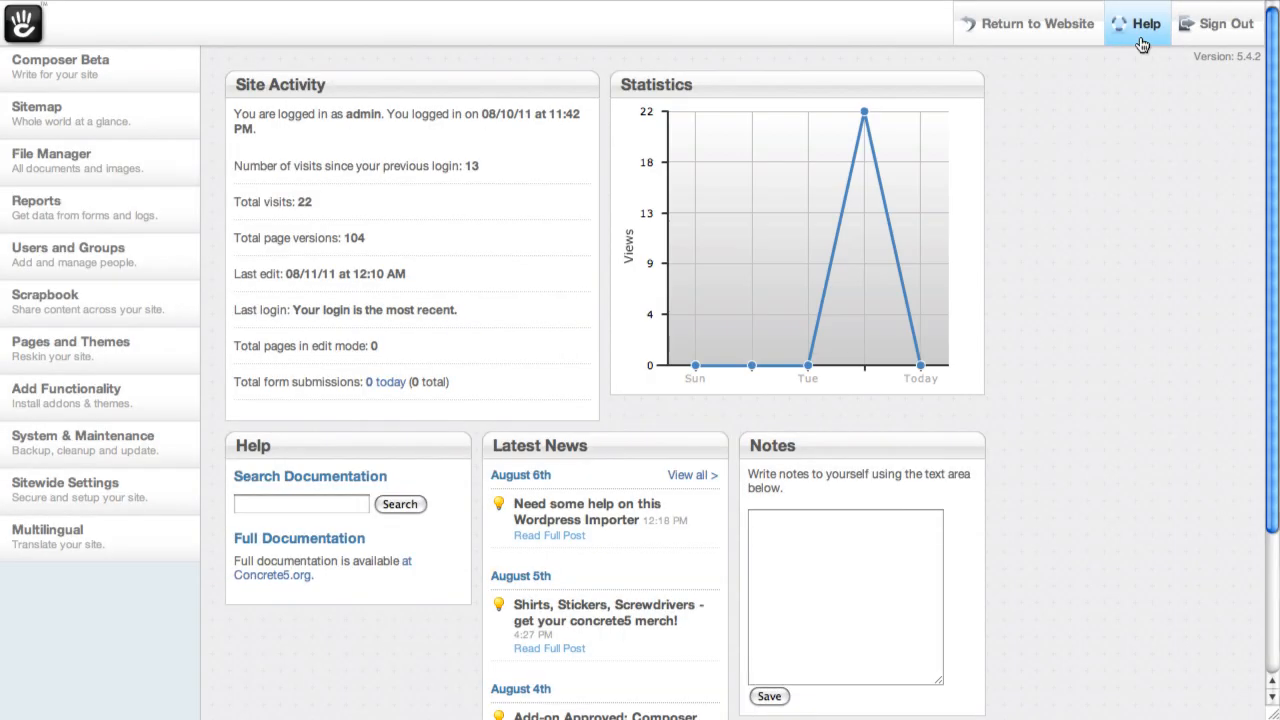
mouse_move(120, 544)
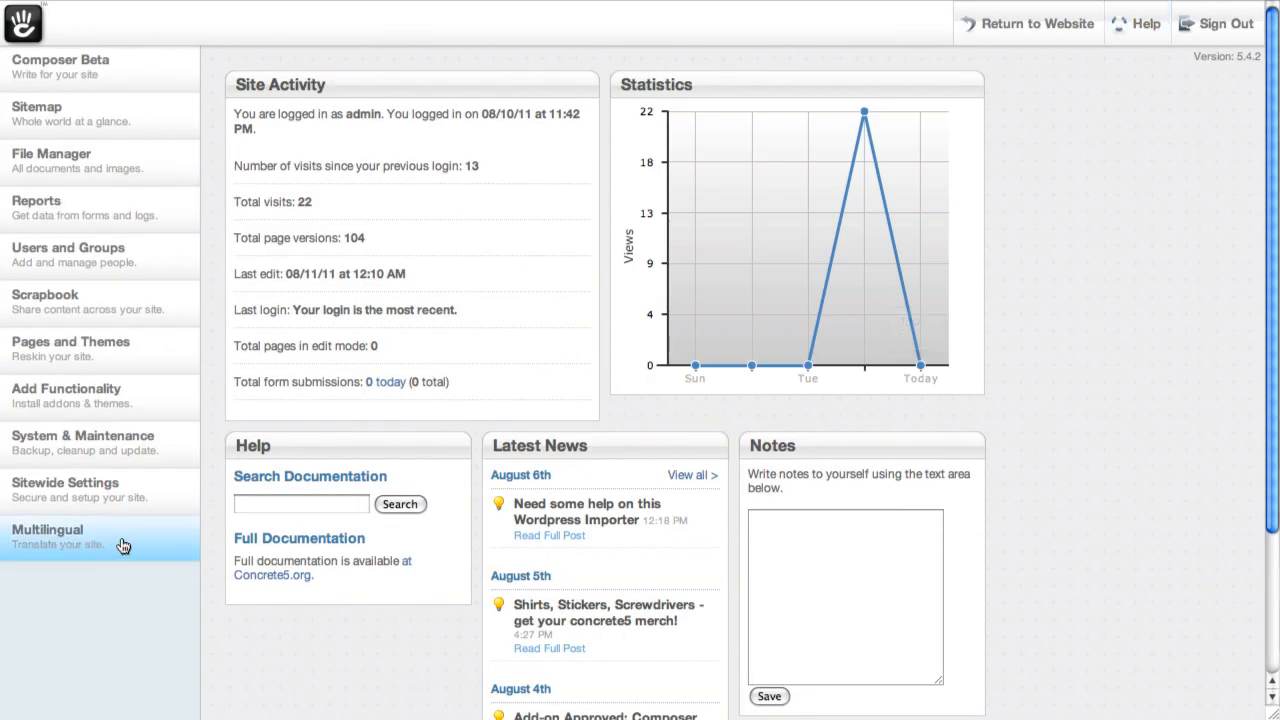
mouse_move(232, 128)
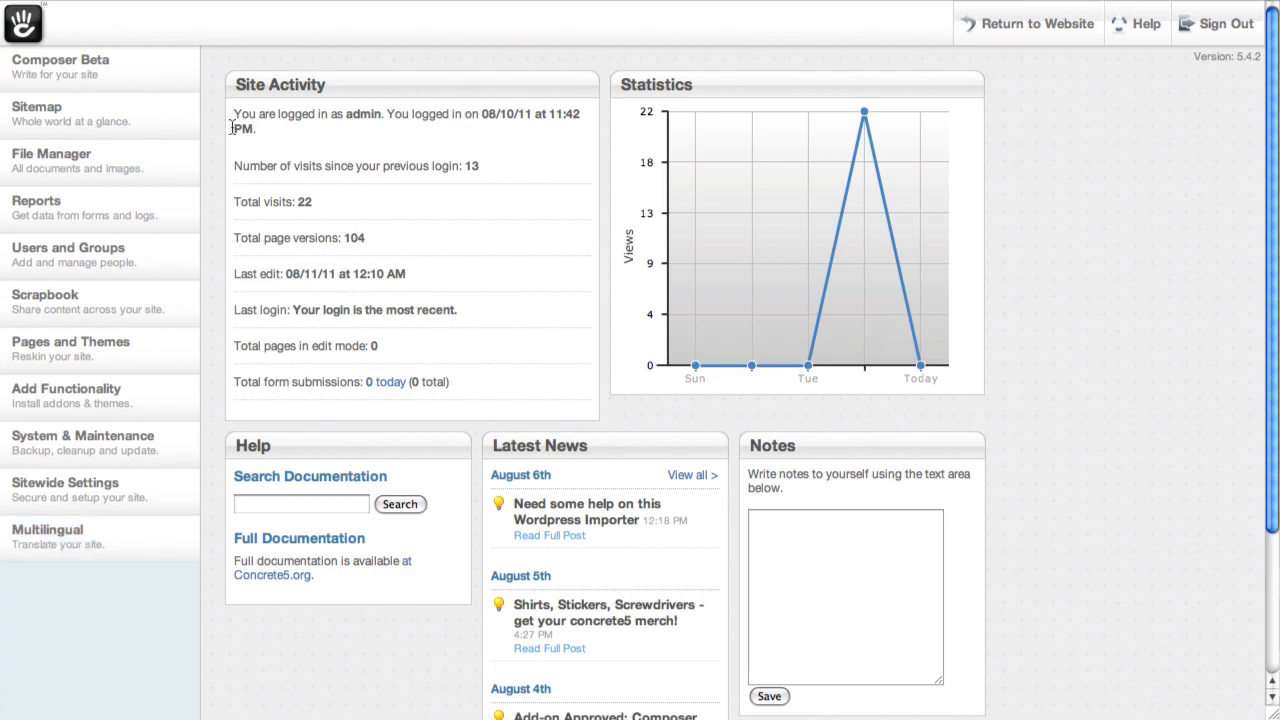
click(36, 106)
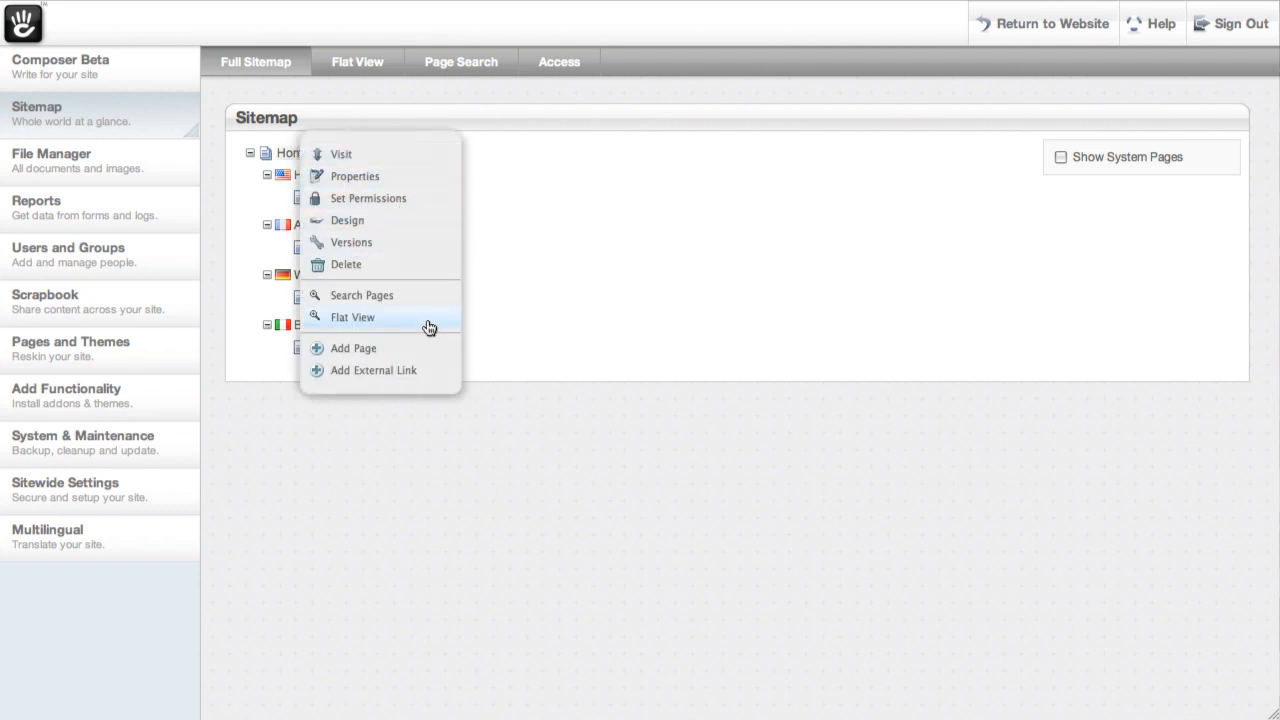
mouse_move(424, 348)
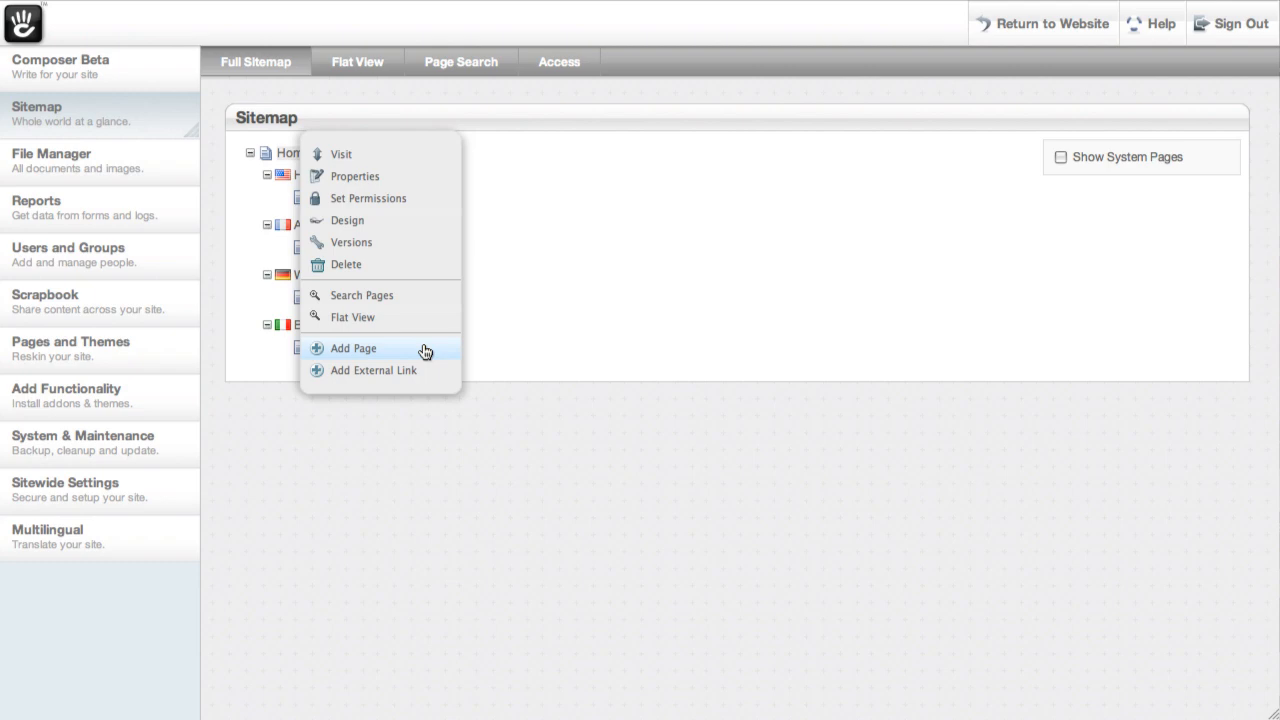
click(352, 348)
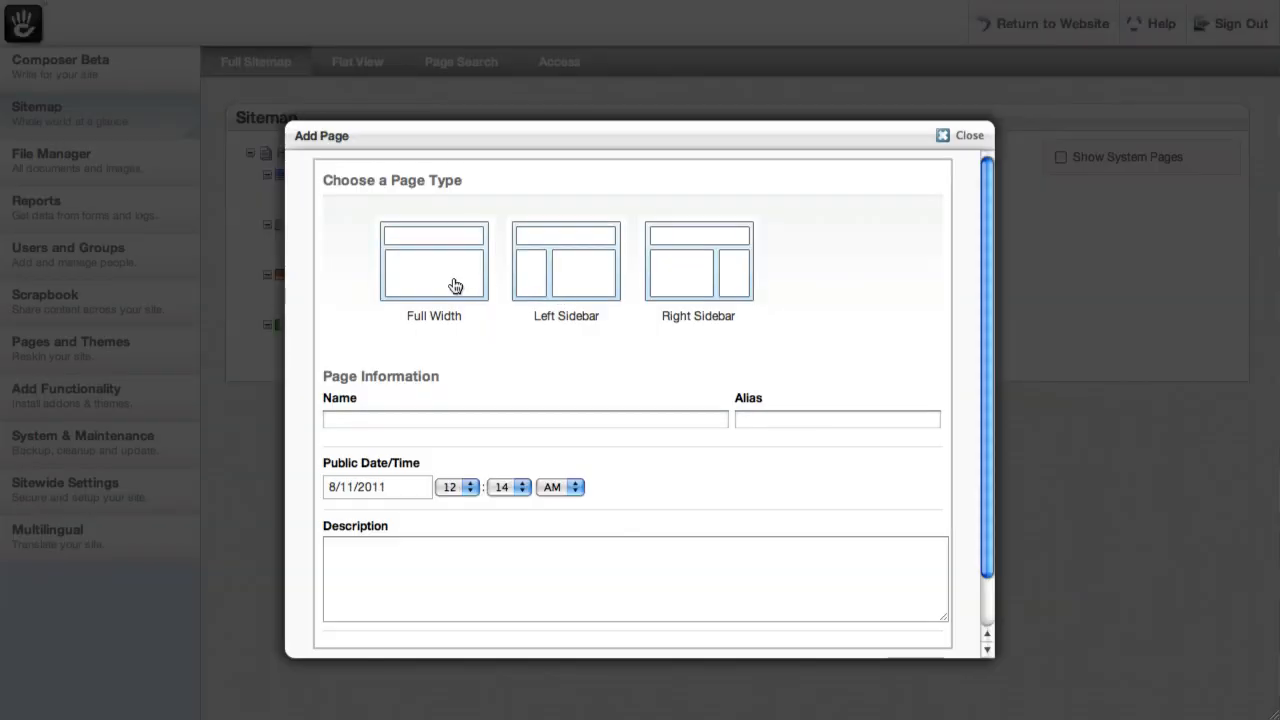
Step: Create a Full Width page named домой with alias ru under Home
click(432, 262)
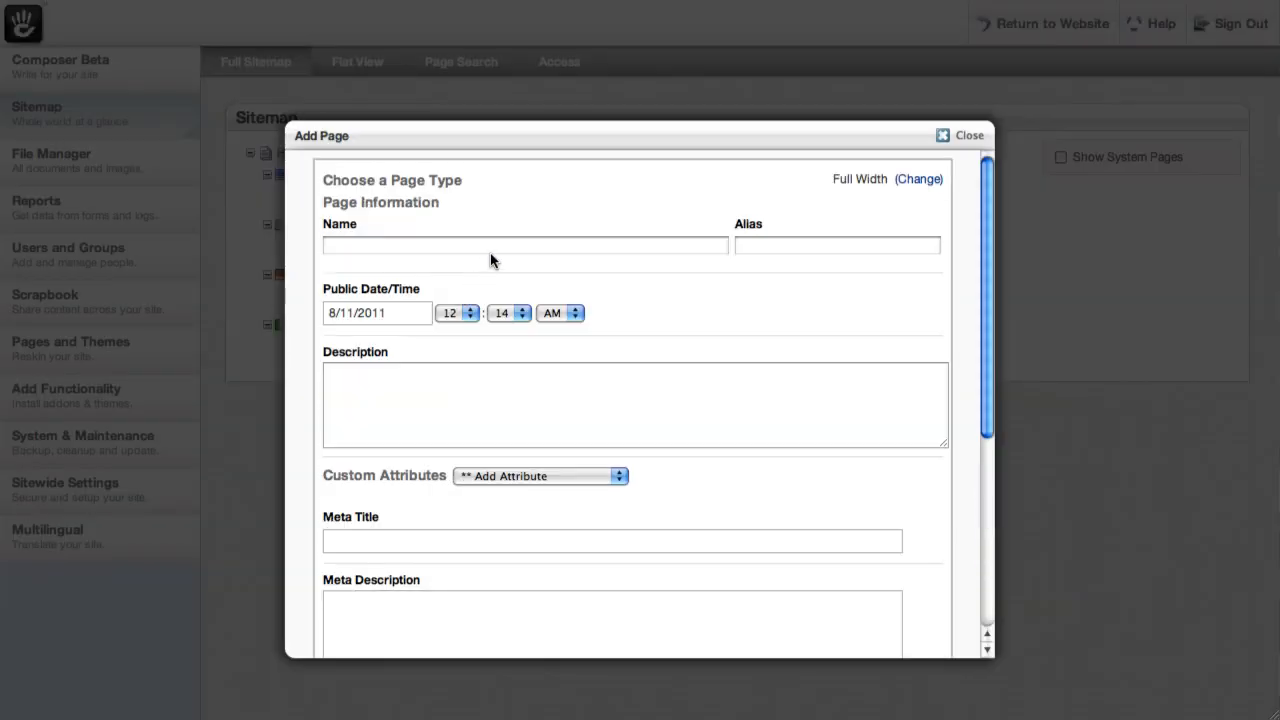
text(домой)
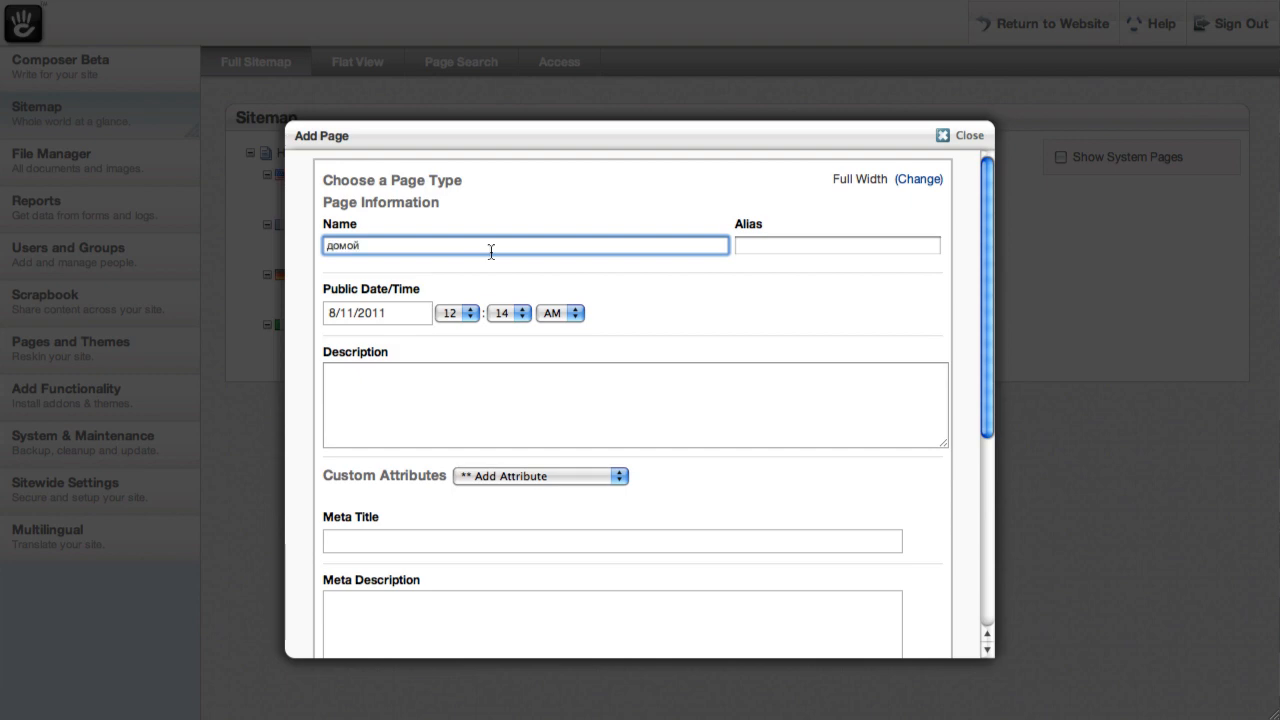
click(836, 244)
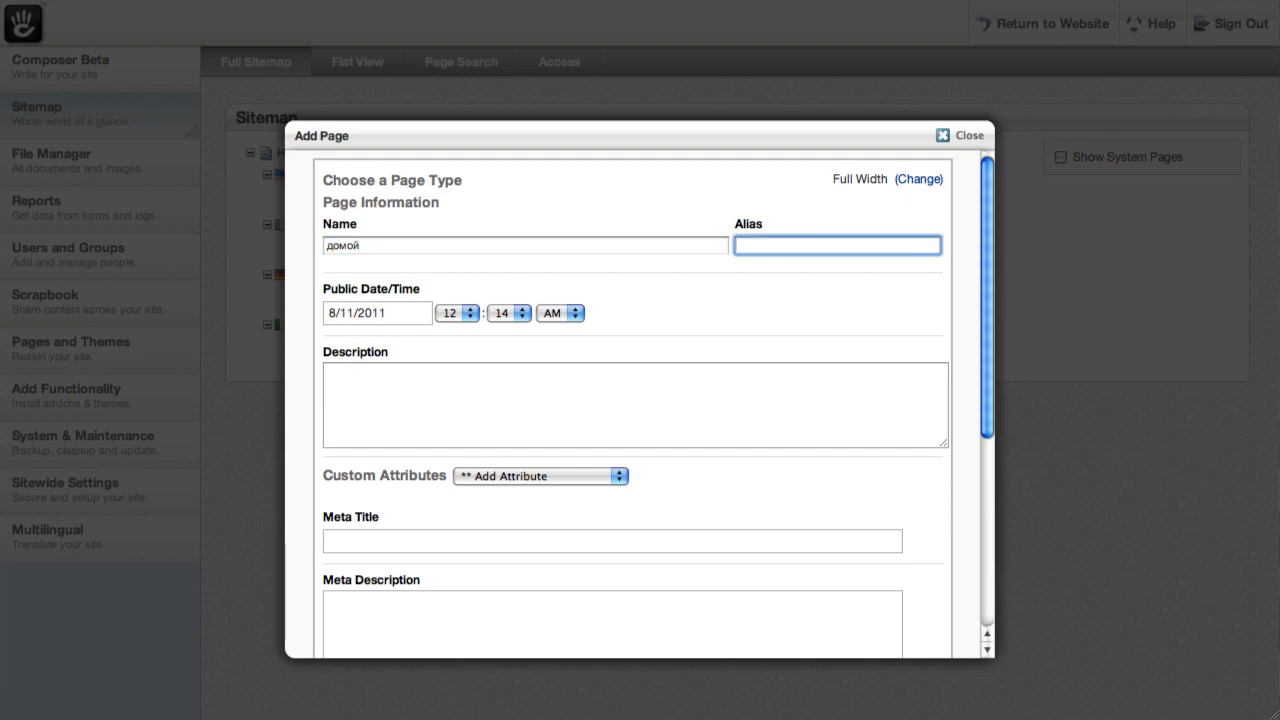
text(ru)
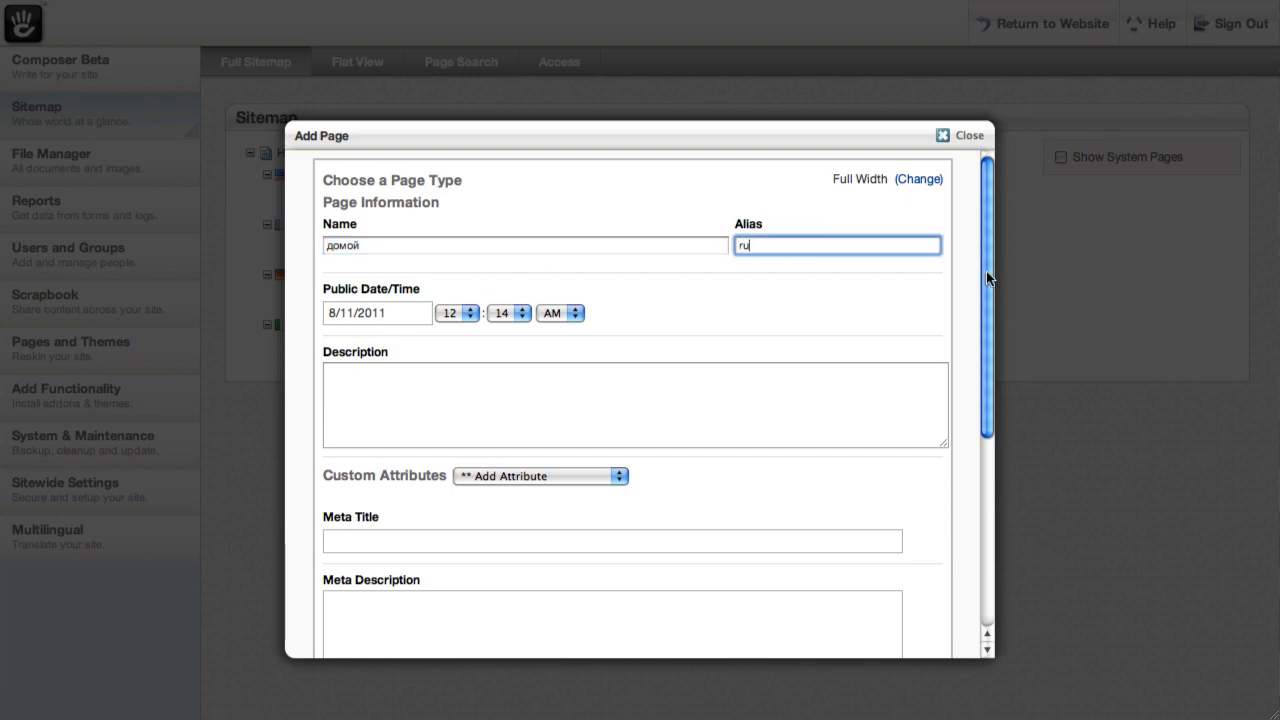
mouse_move(988, 288)
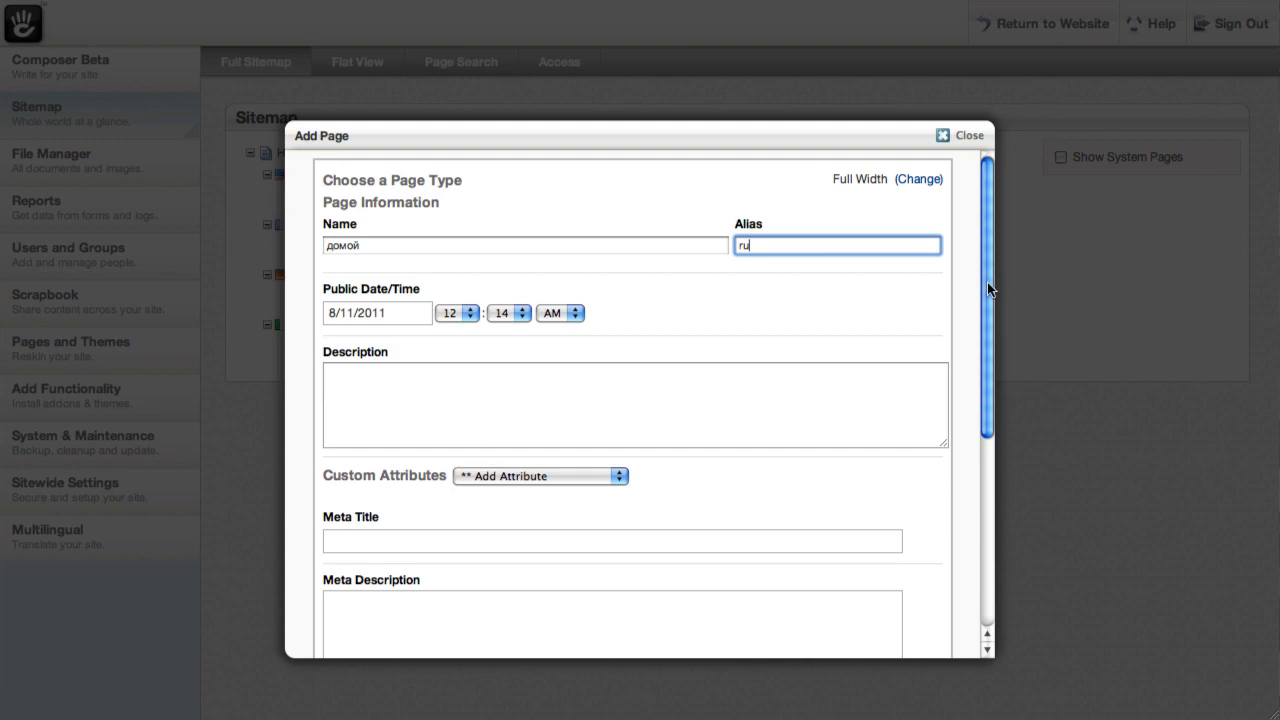
scroll(down, 3)
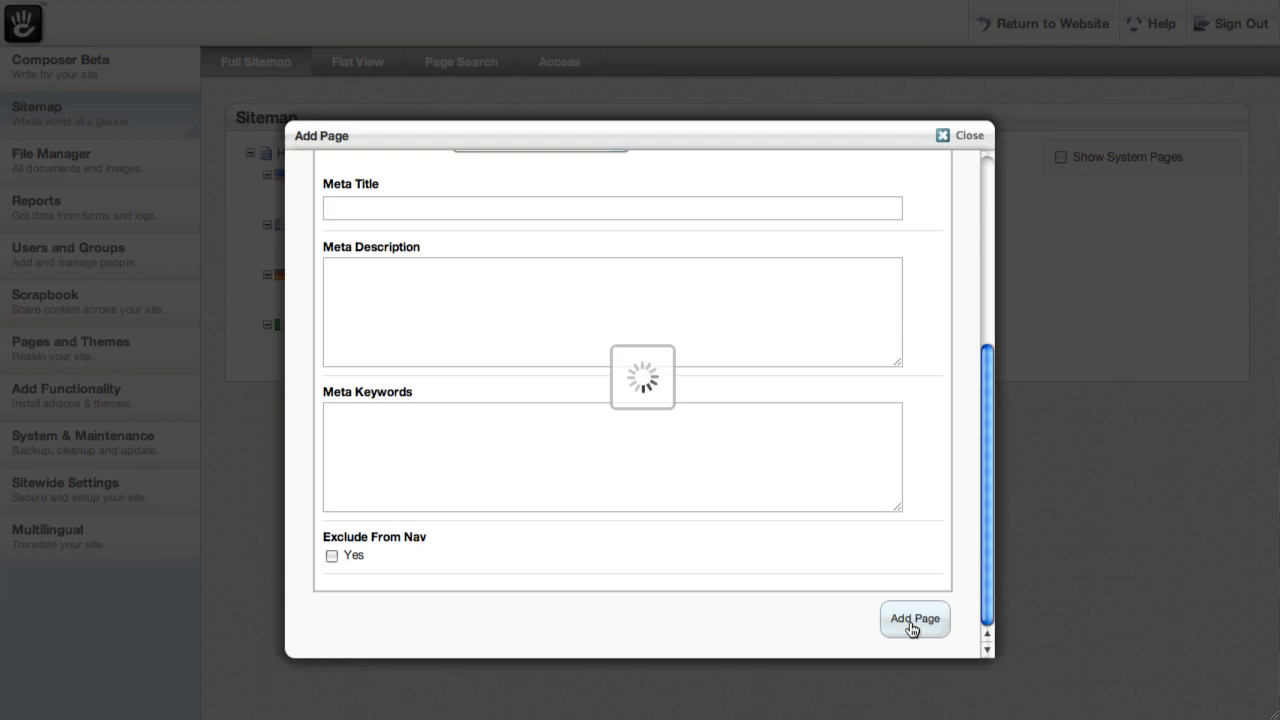
click(912, 618)
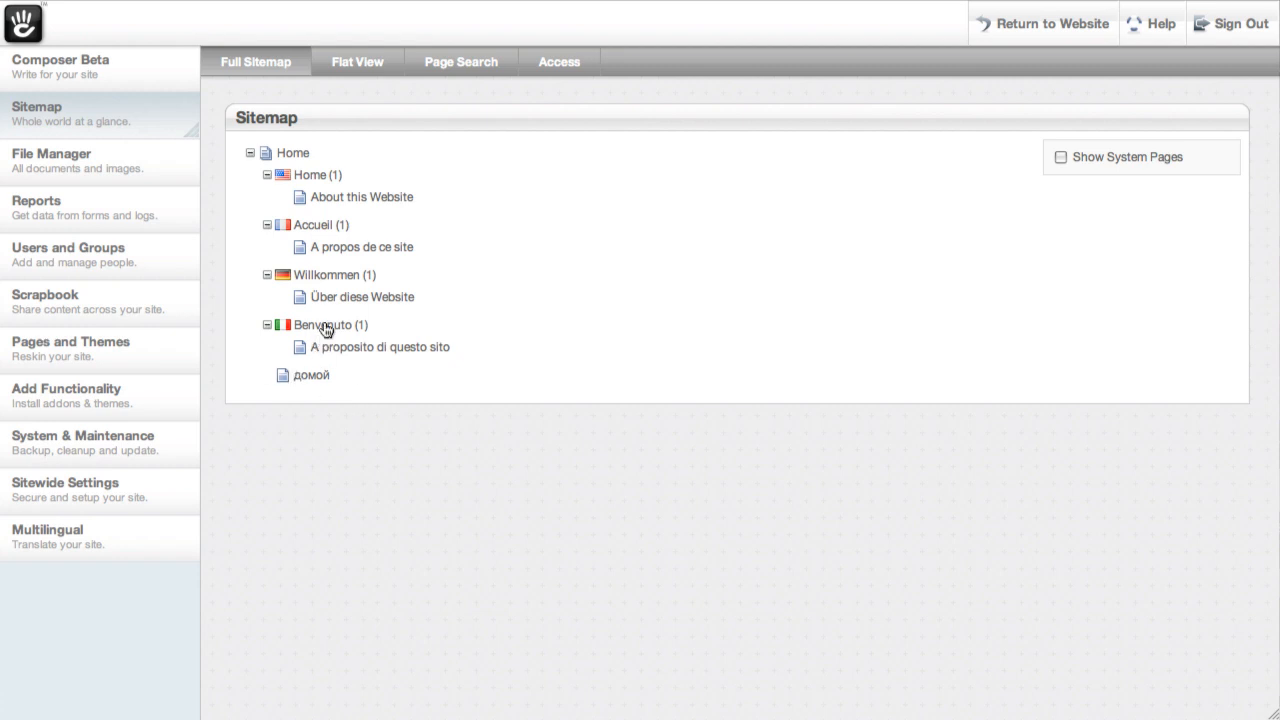
mouse_move(310, 368)
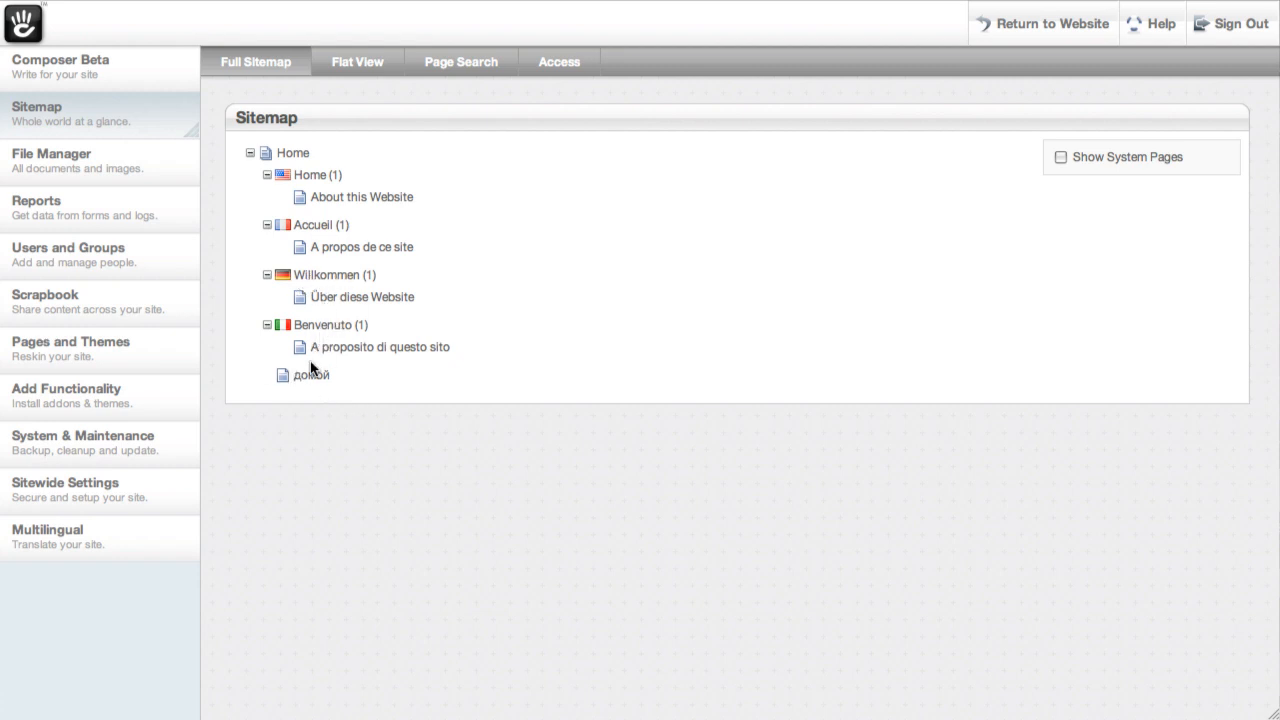
mouse_move(368, 374)
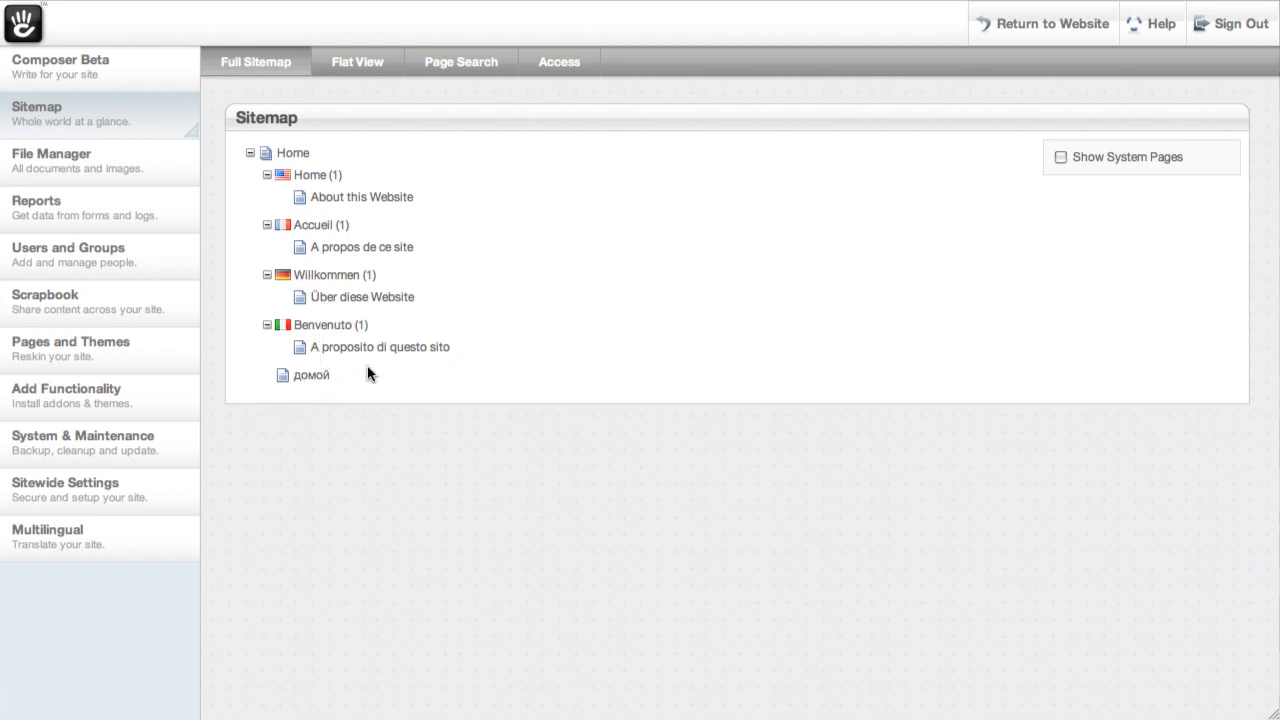
mouse_move(496, 452)
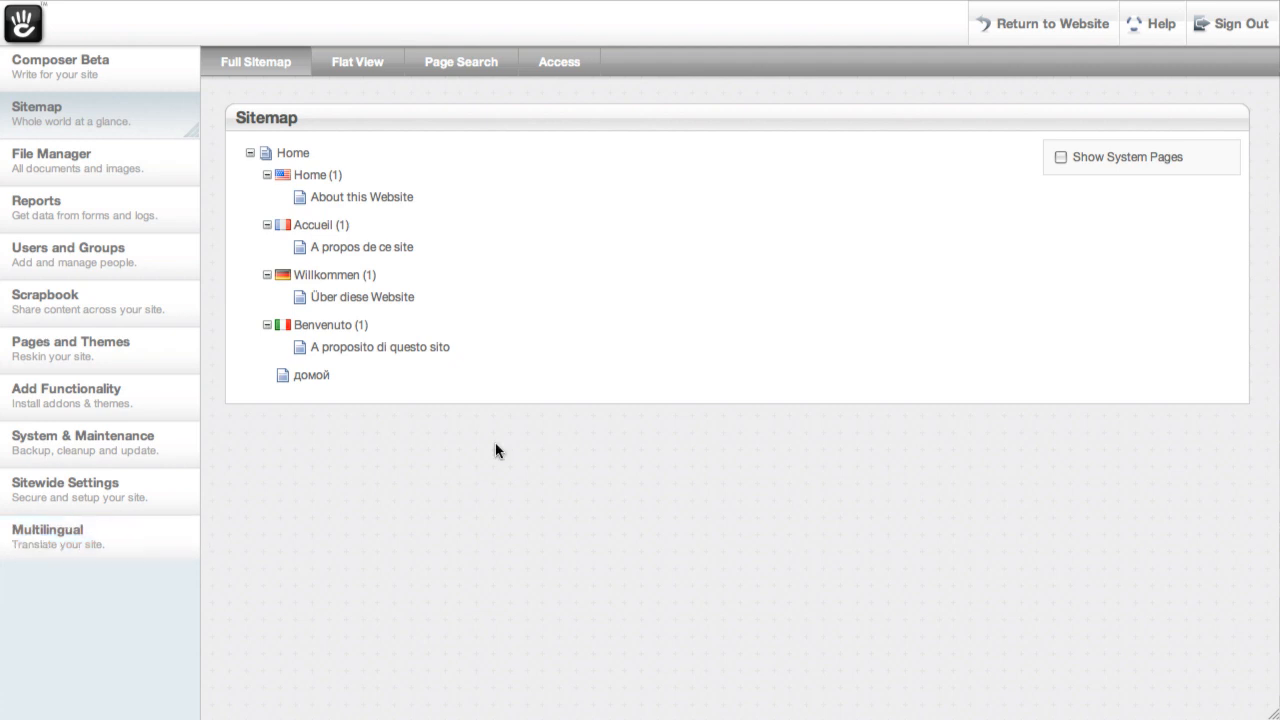
mouse_move(856, 248)
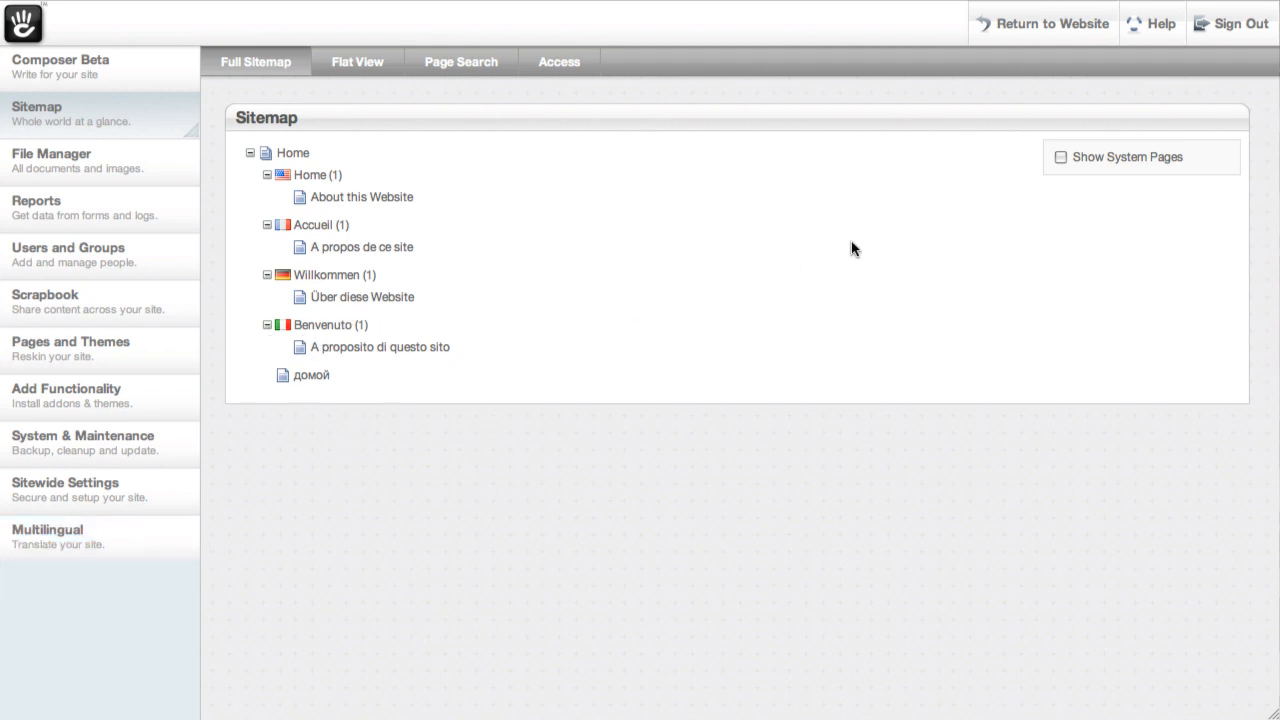
mouse_move(100, 536)
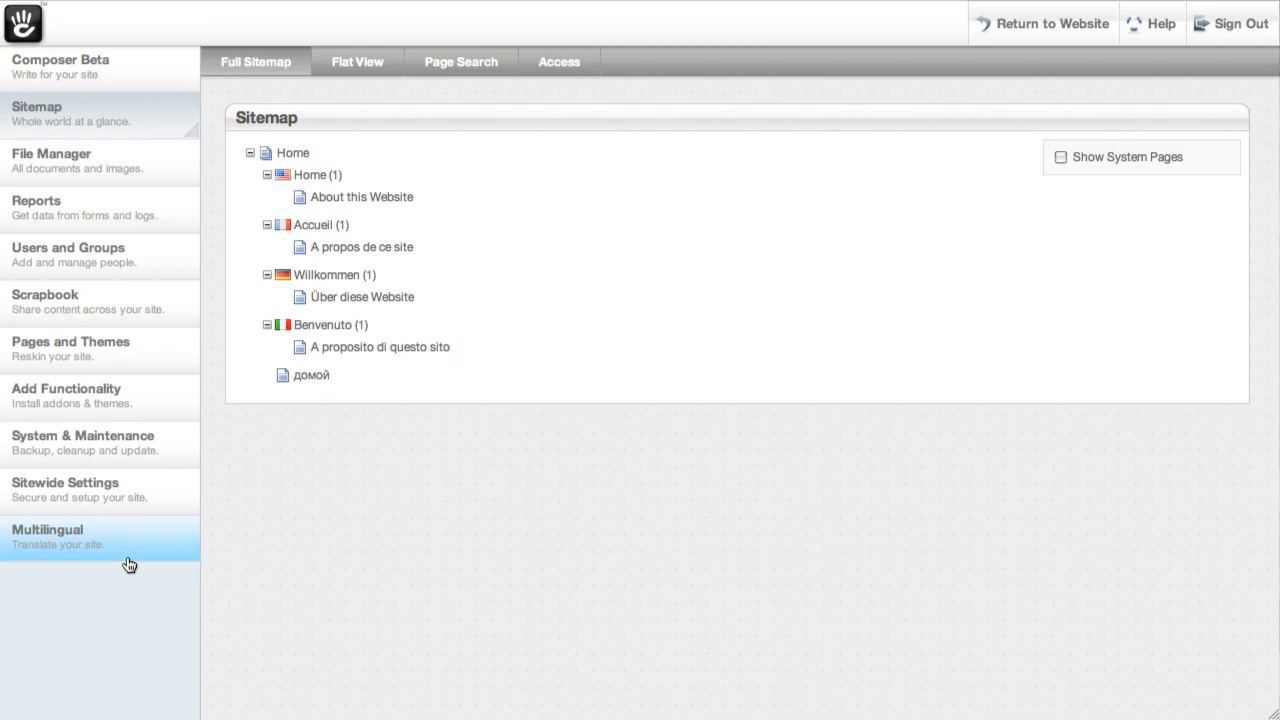
Step: Open Multilingual Content Setup listing the English, French, German and Italian sections
click(48, 536)
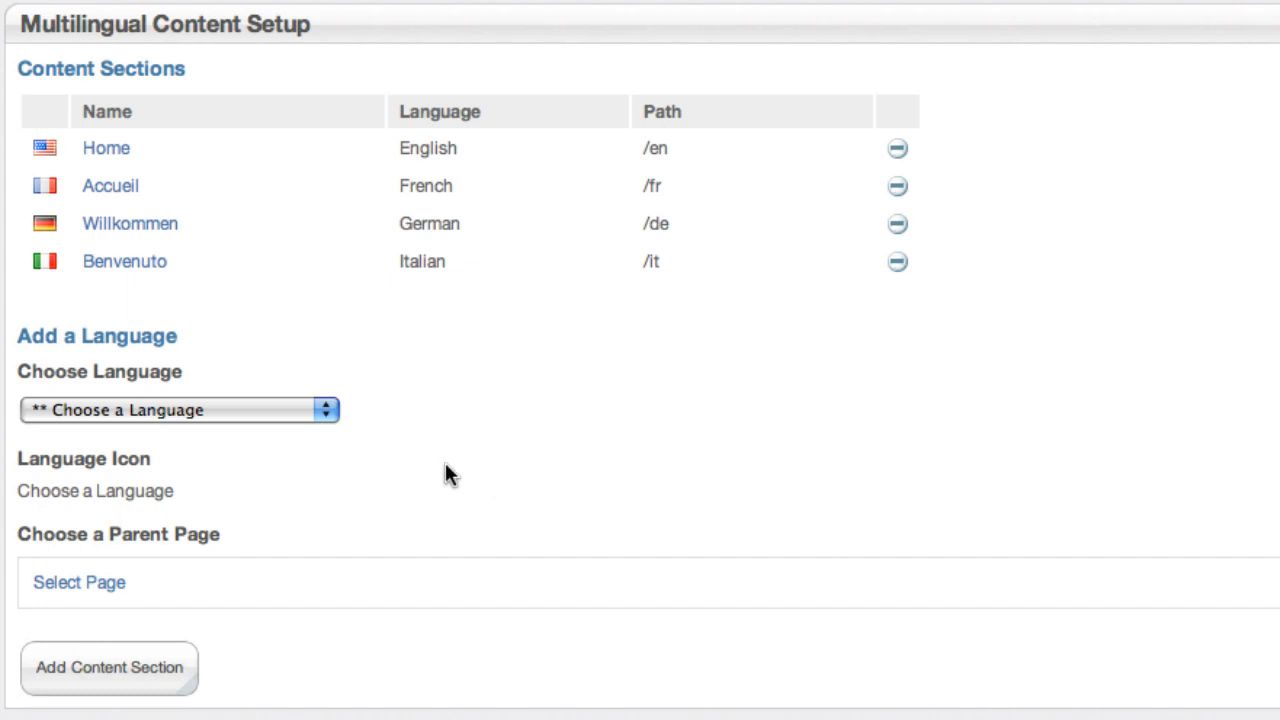
Step: Choose Russian as the new section's language with the Russia flag icon
click(180, 410)
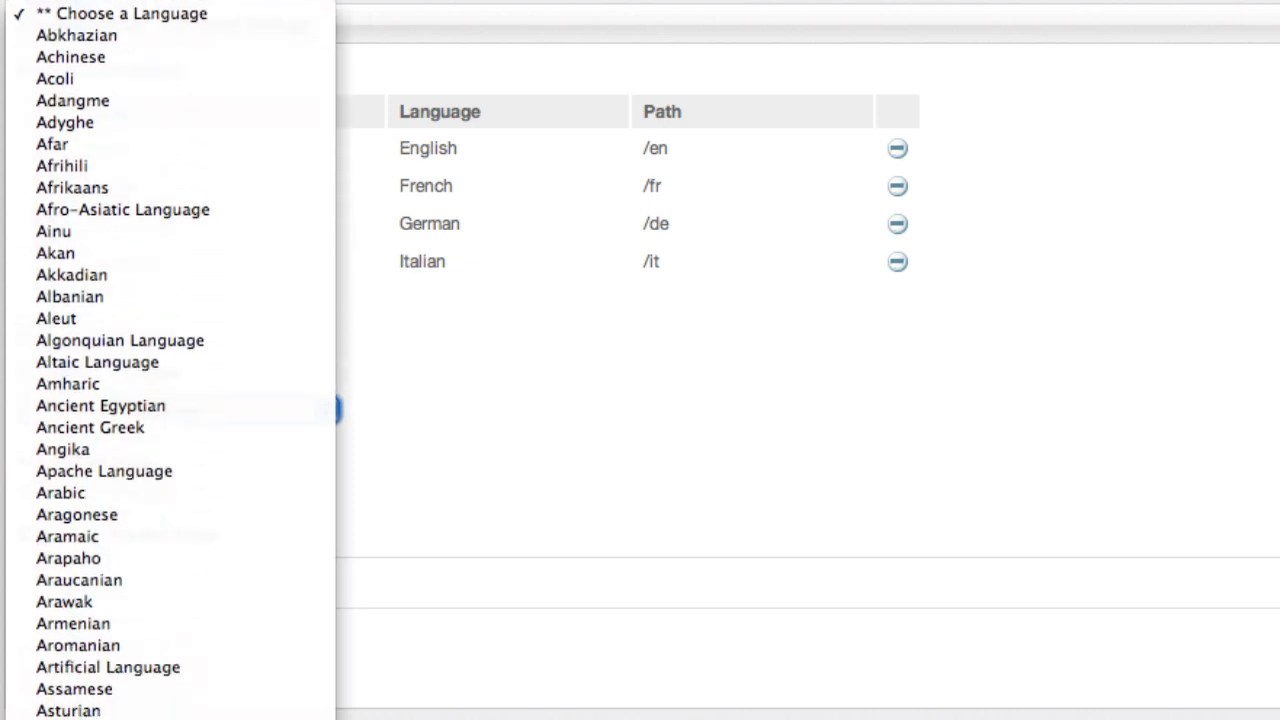
scroll(down, 3)
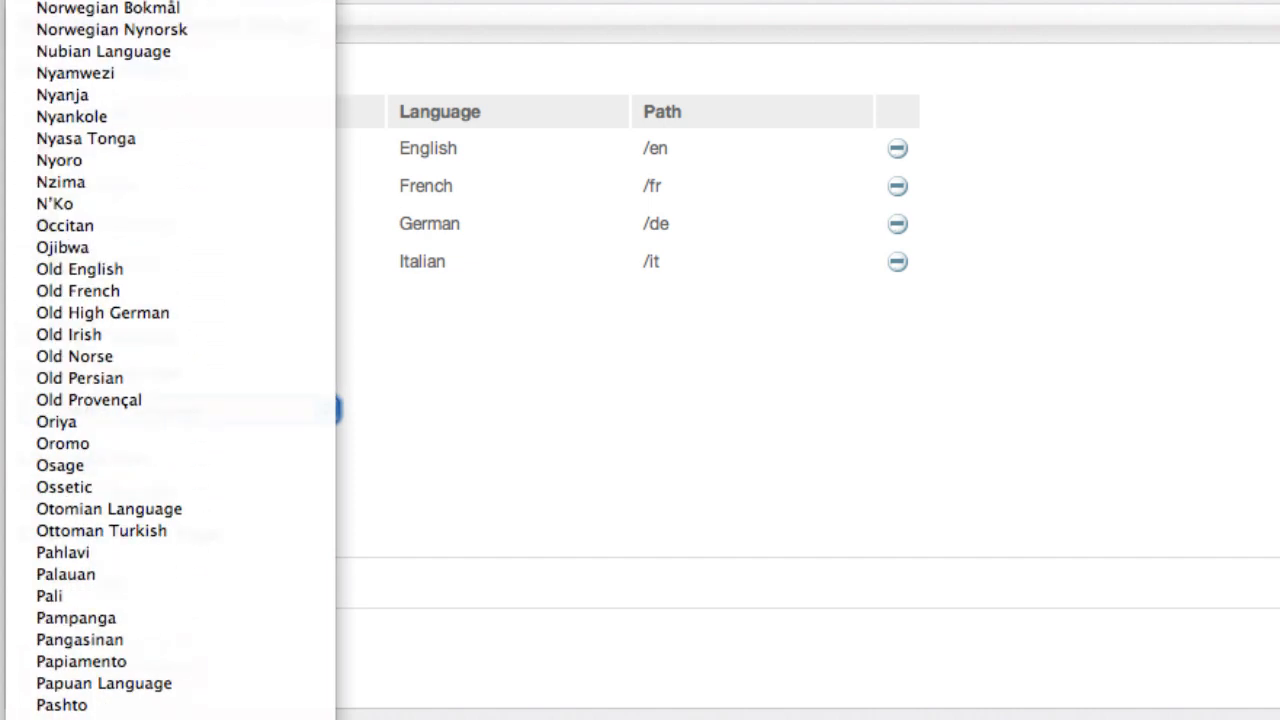
scroll(down, 3)
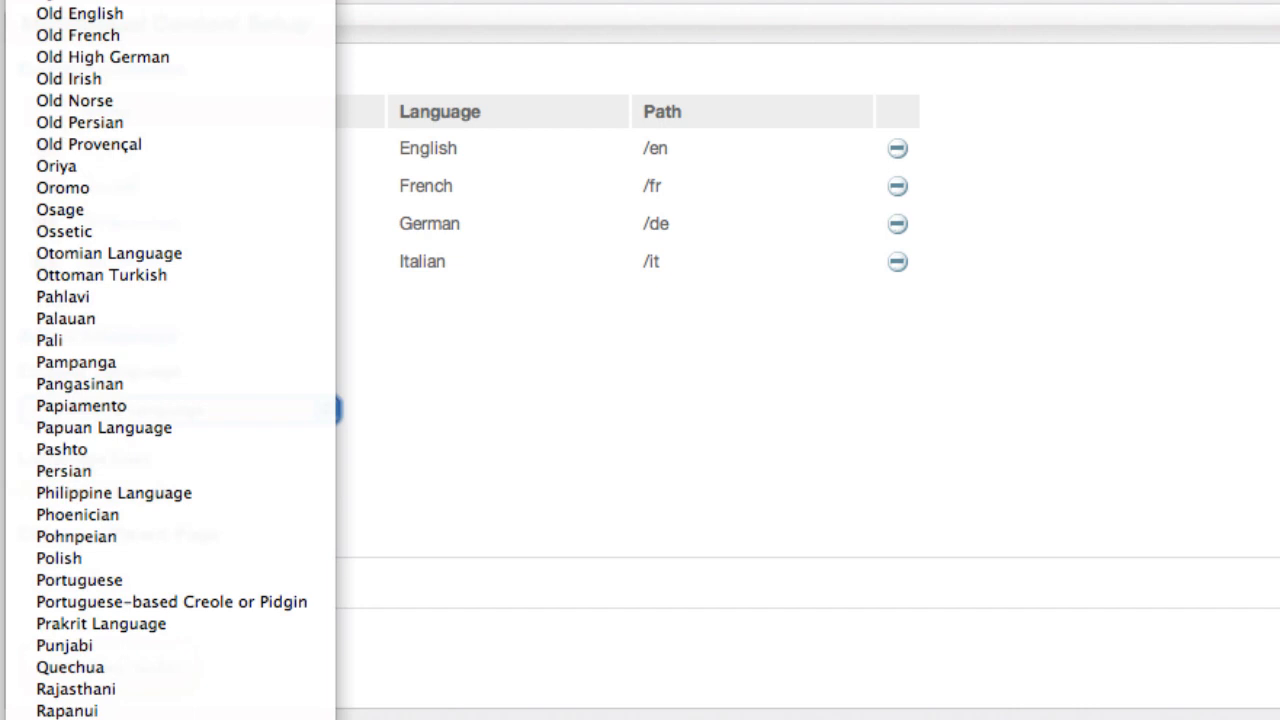
click(178, 410)
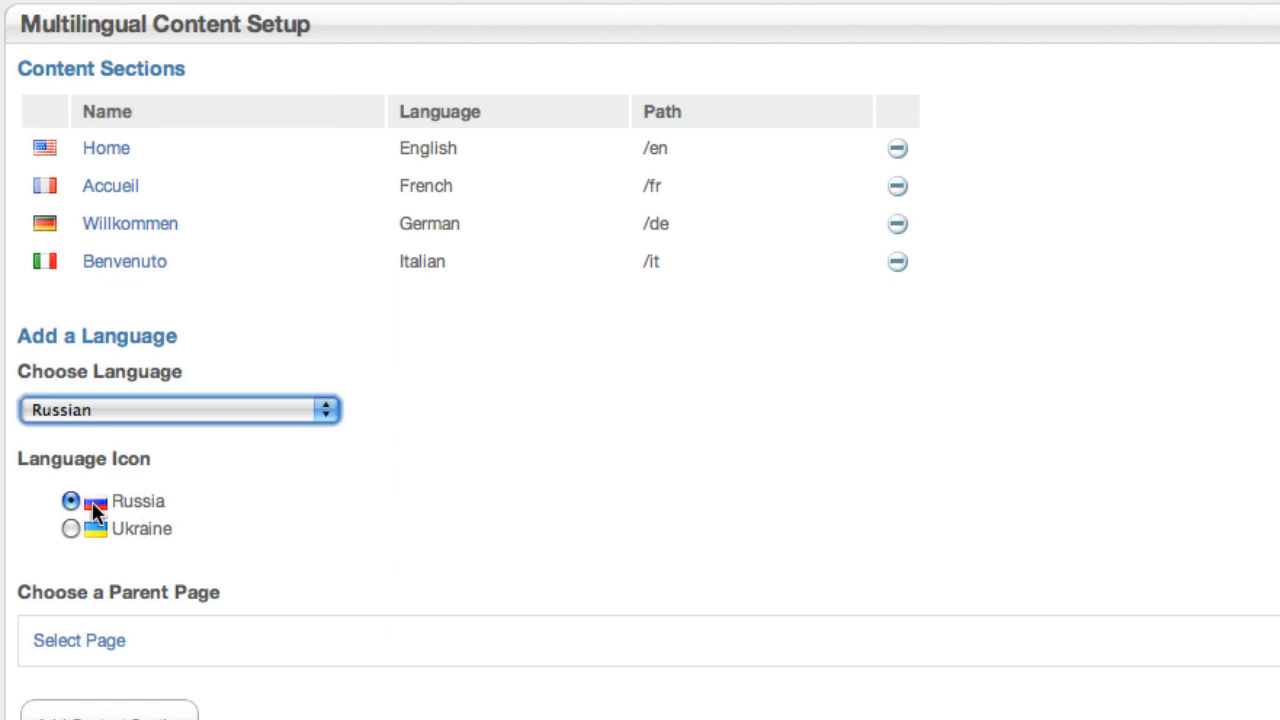
mouse_move(112, 512)
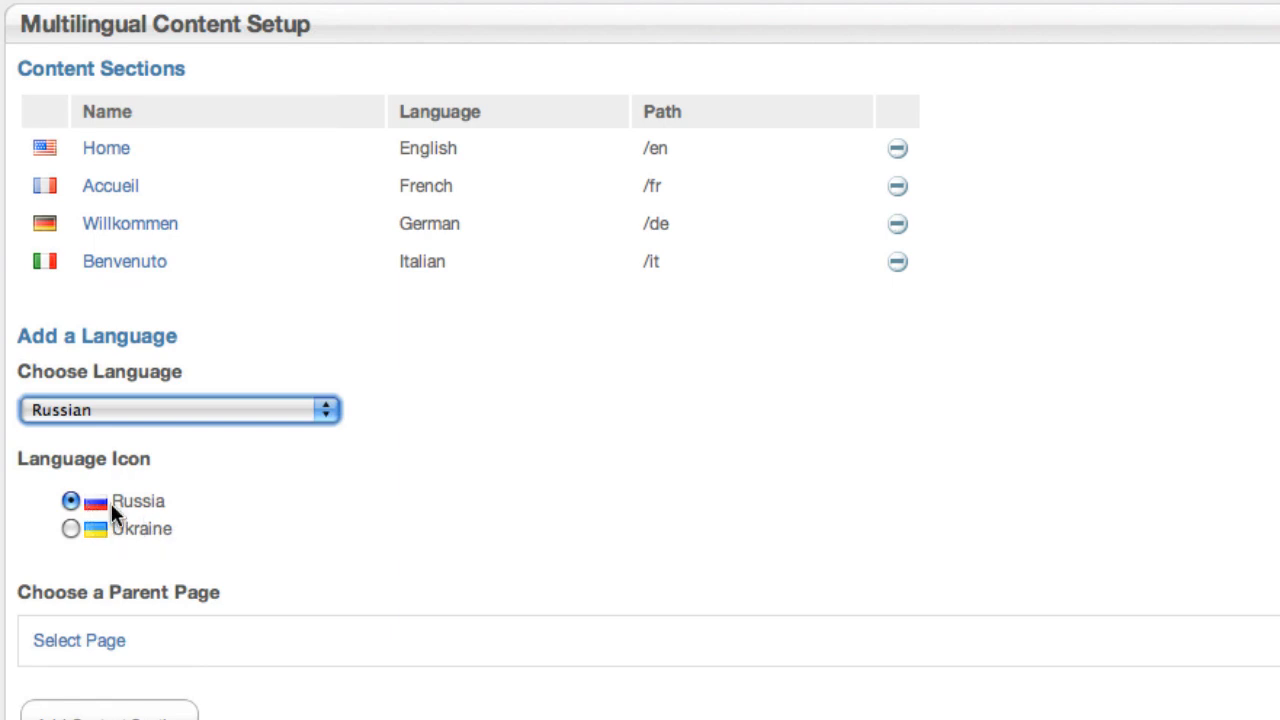
mouse_move(240, 510)
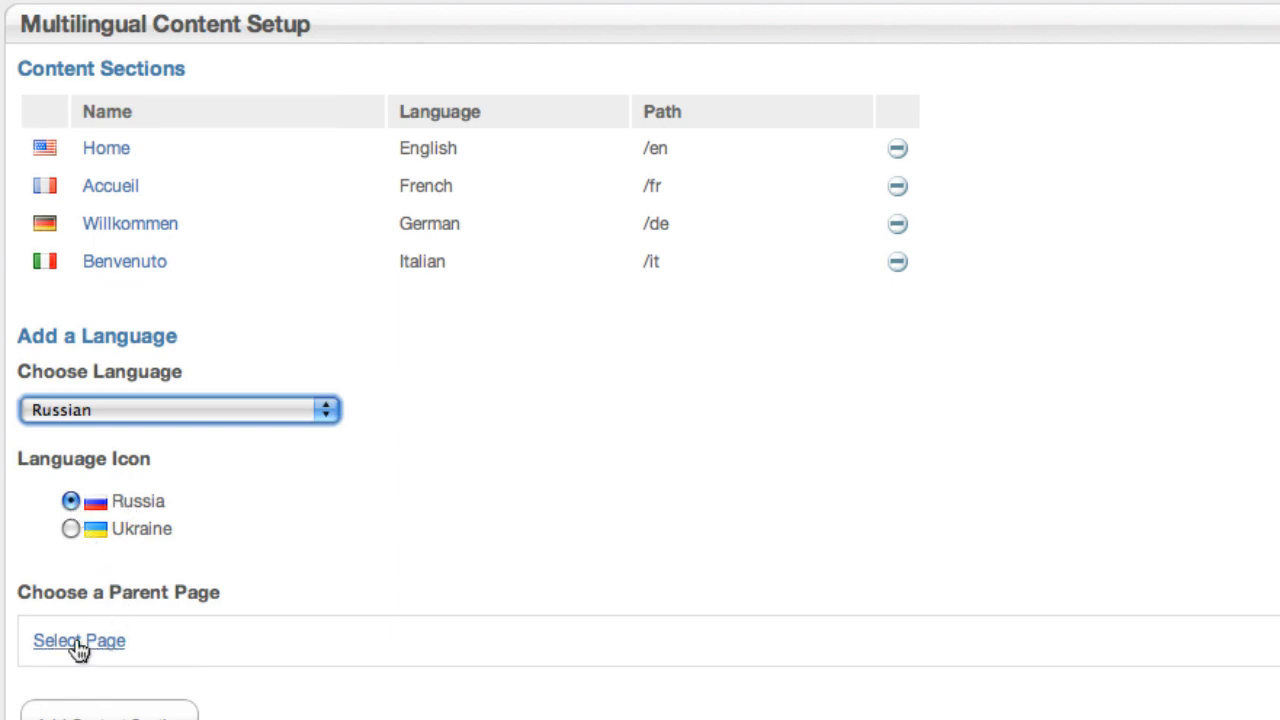
Step: Add the Russian content section under the домой page at /ru
click(80, 640)
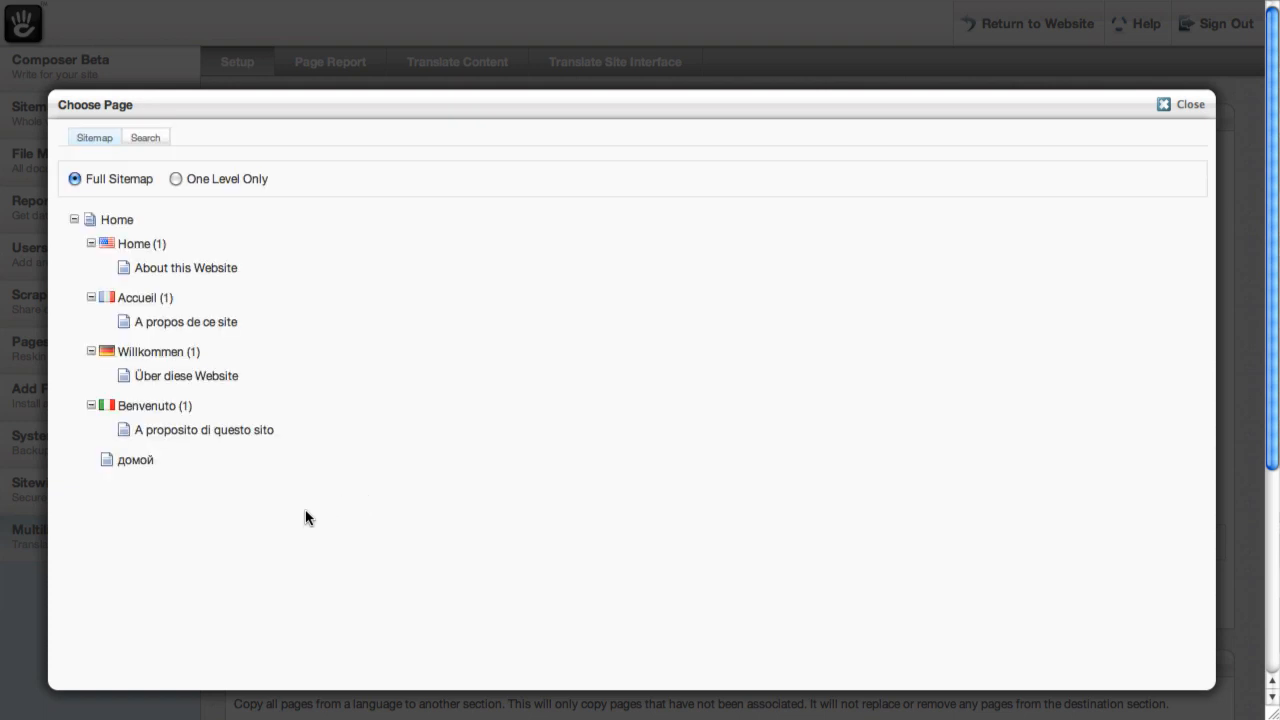
mouse_move(132, 468)
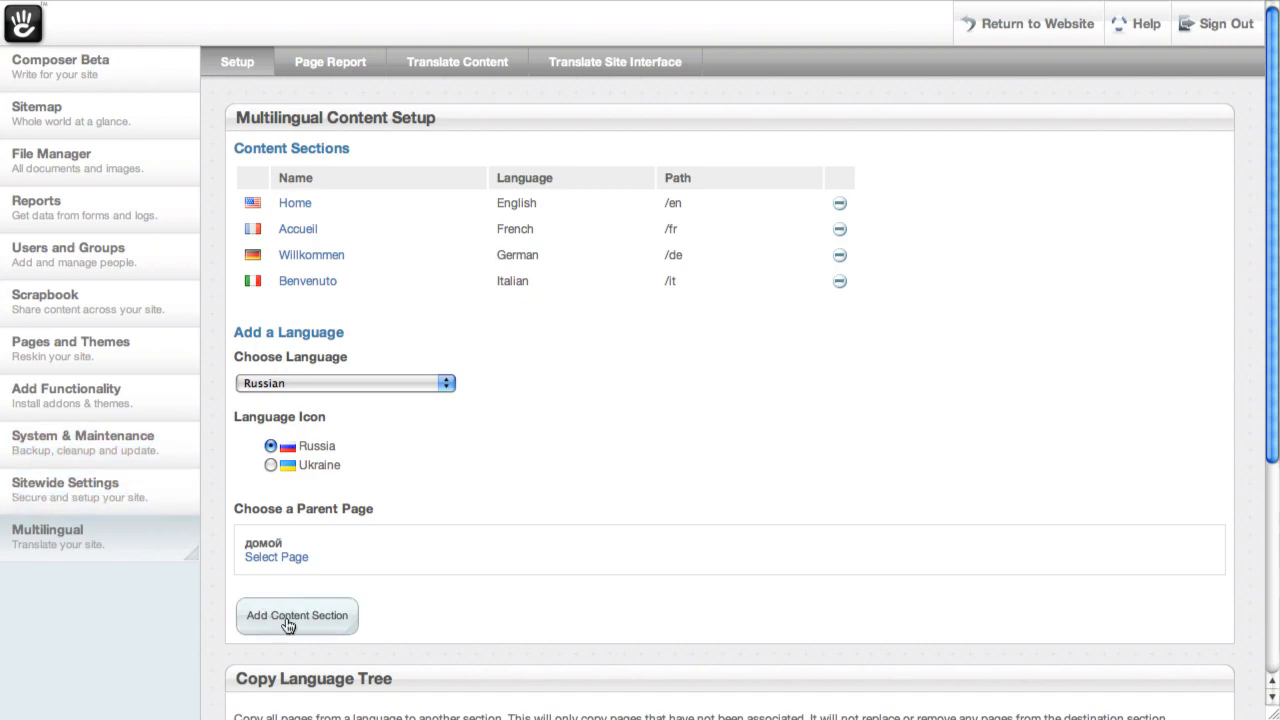
click(296, 616)
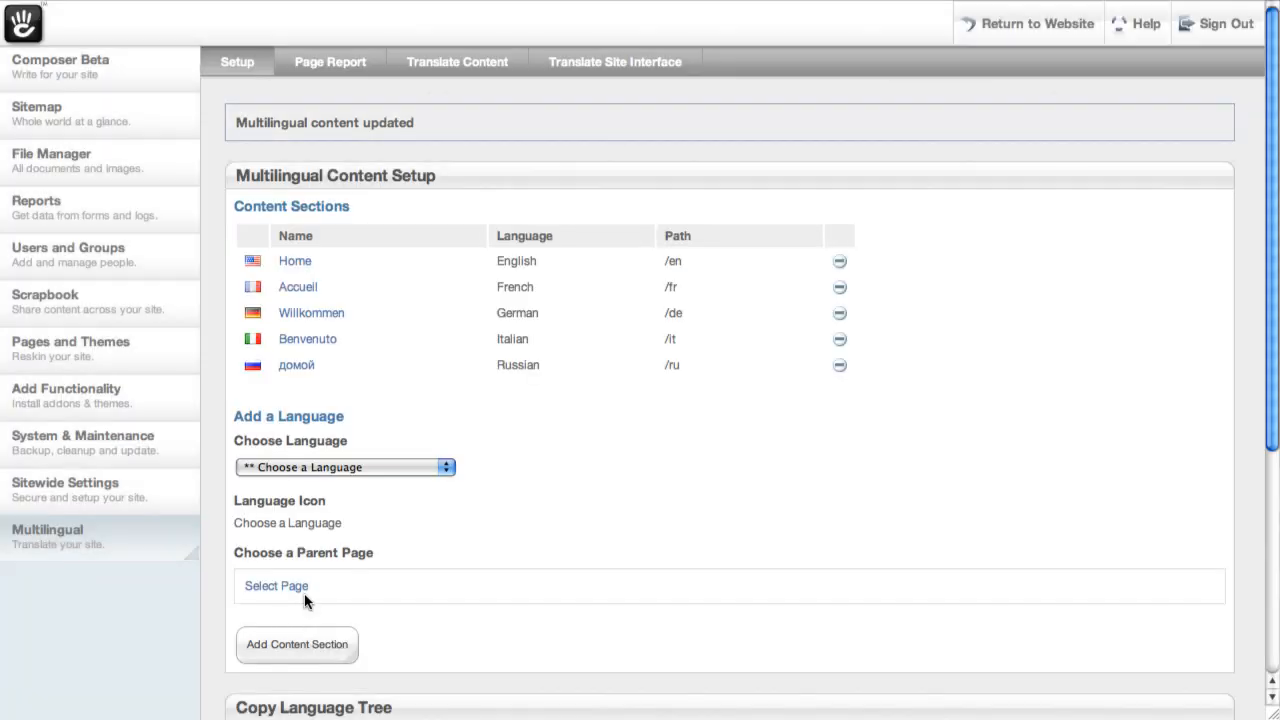
mouse_move(888, 384)
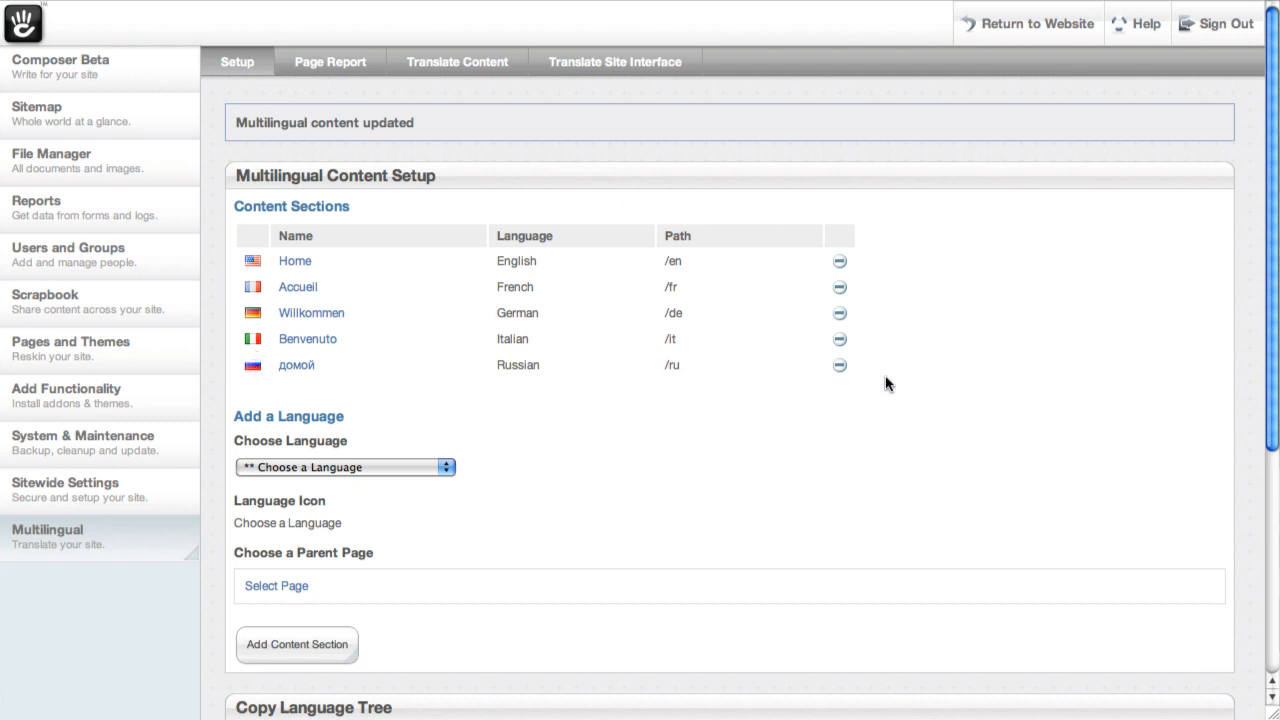
mouse_move(1044, 302)
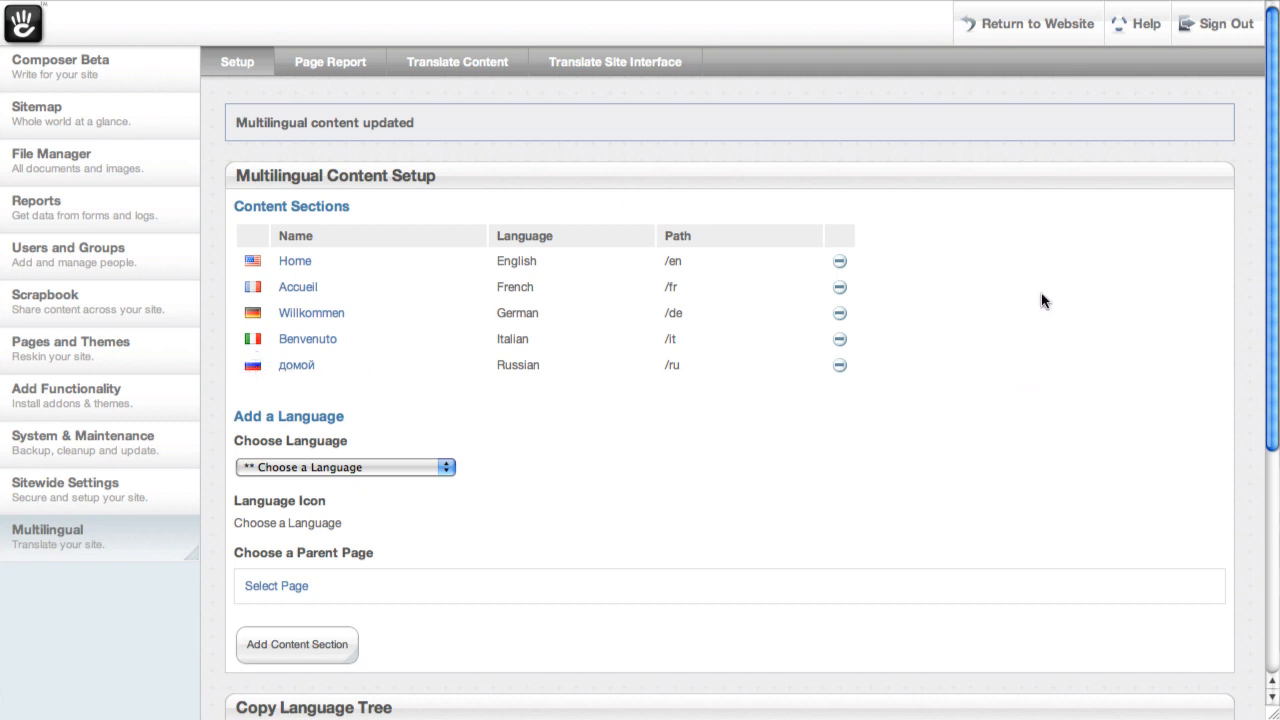
mouse_move(1222, 308)
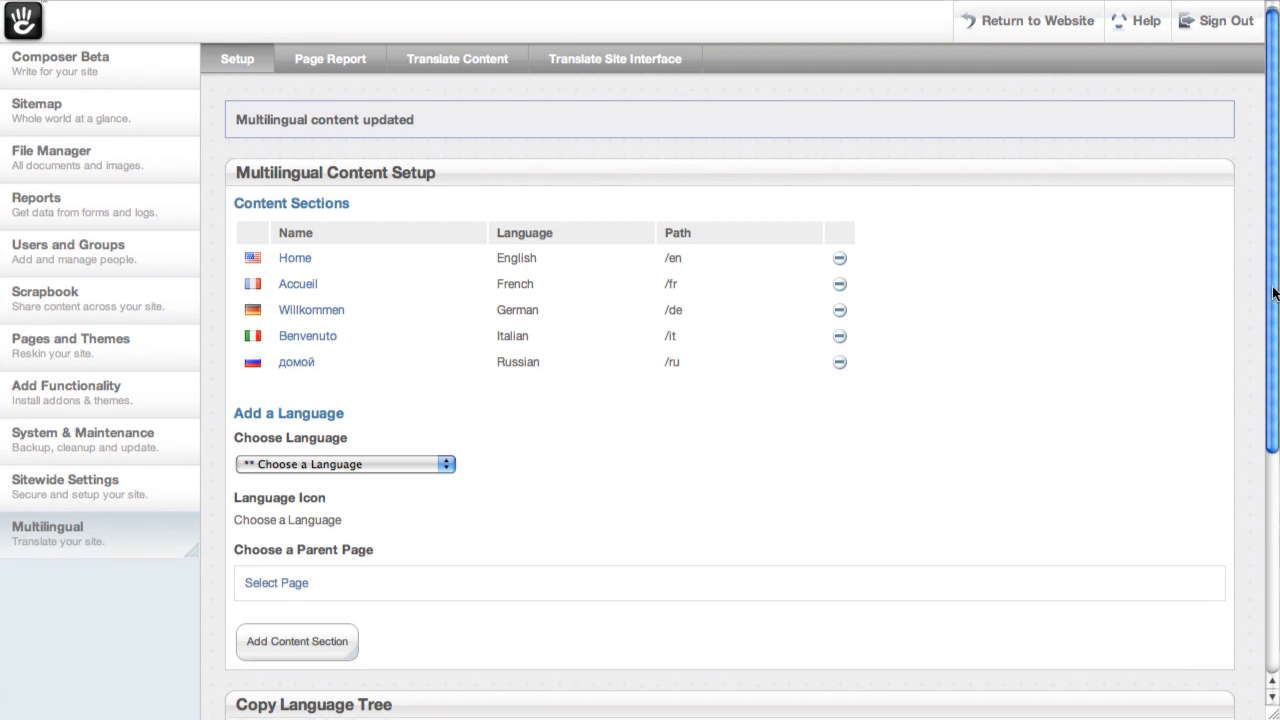
Step: Copy the Home – English tree into the домой – Russian section
scroll(down, 3)
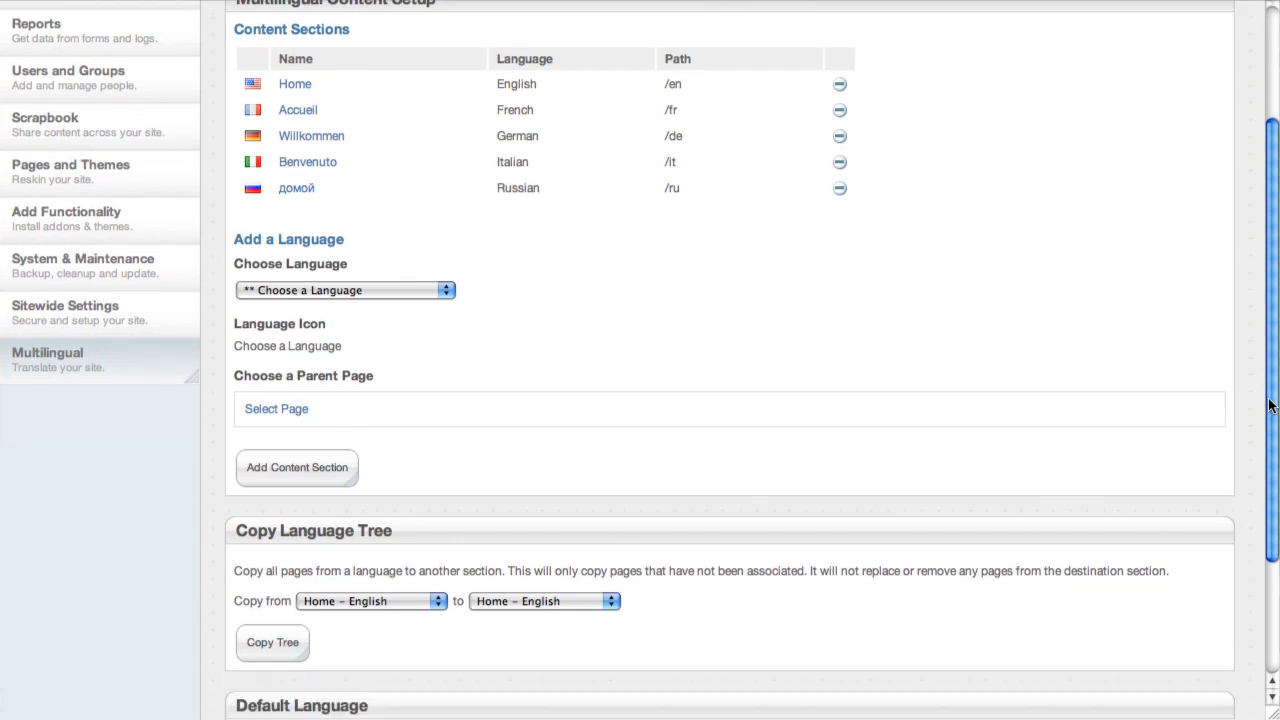
scroll(down, 3)
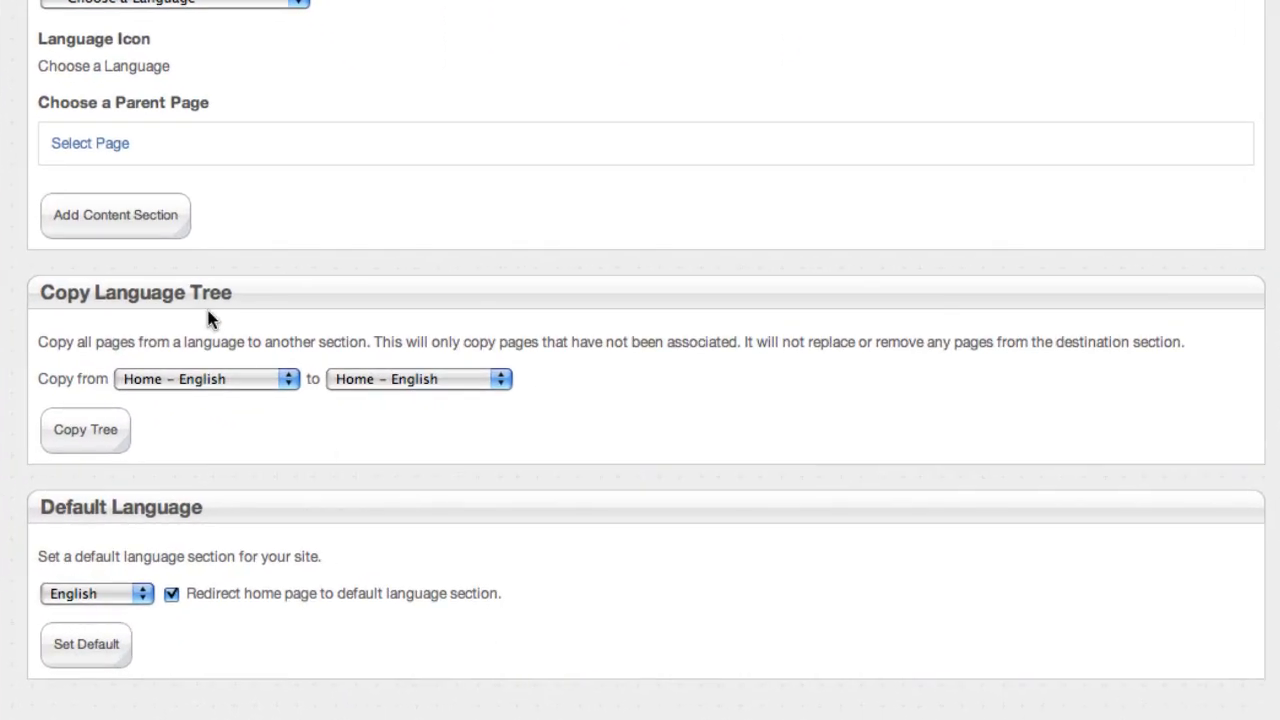
mouse_move(216, 384)
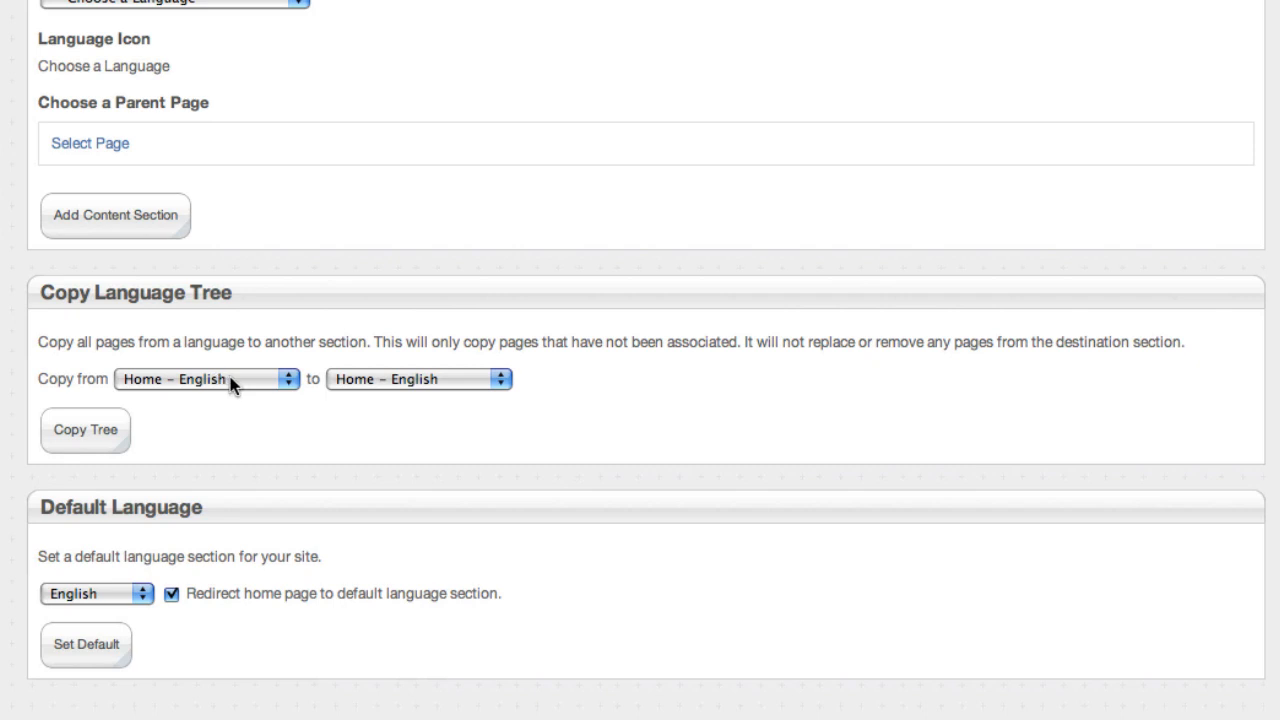
mouse_move(378, 380)
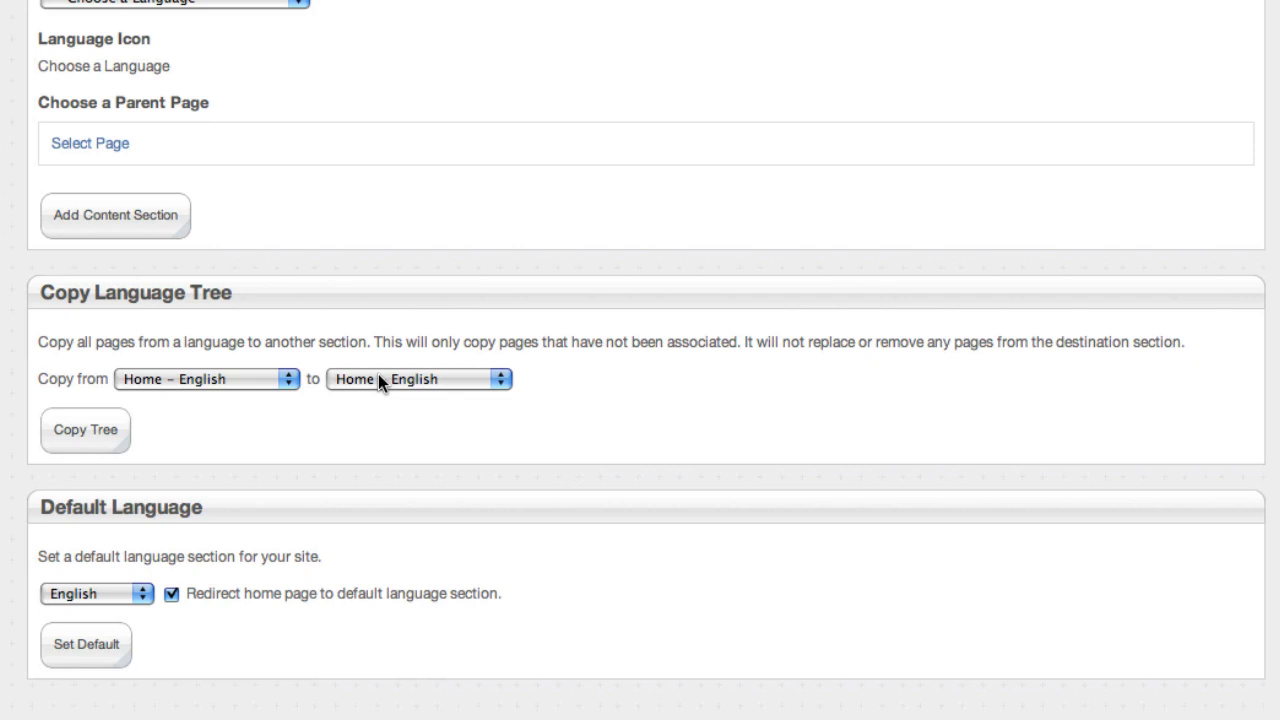
click(416, 378)
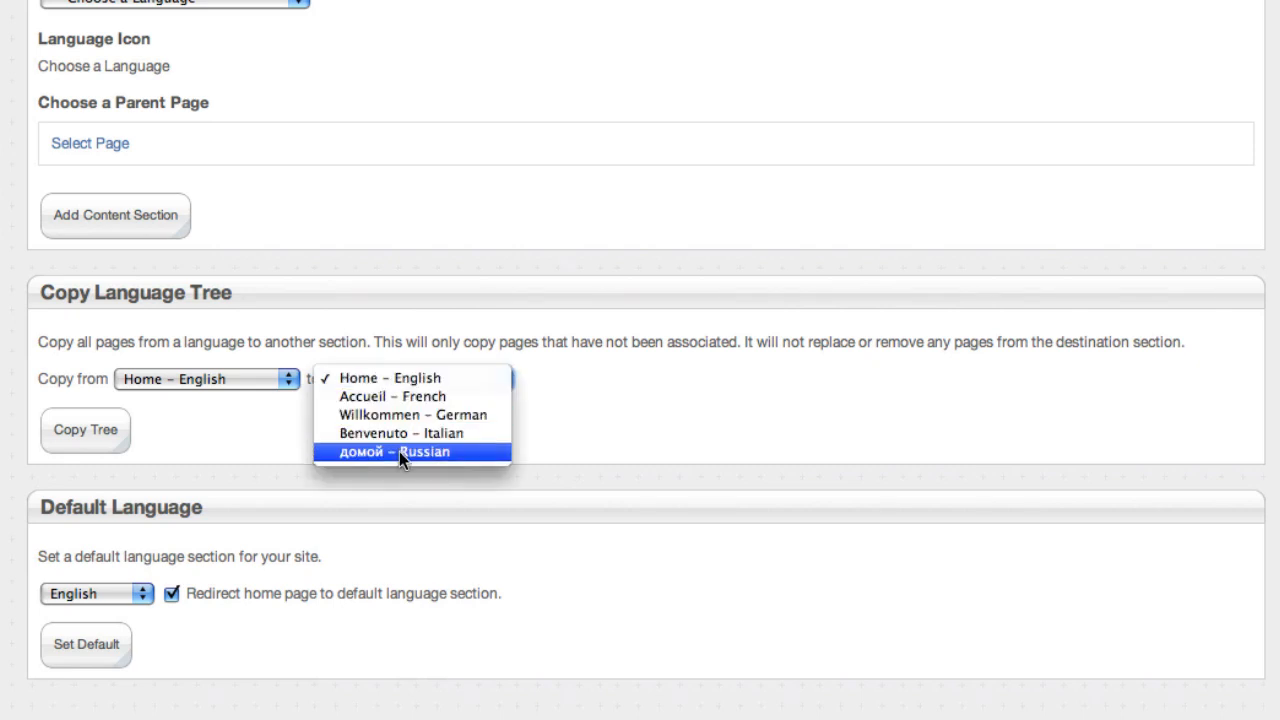
click(412, 452)
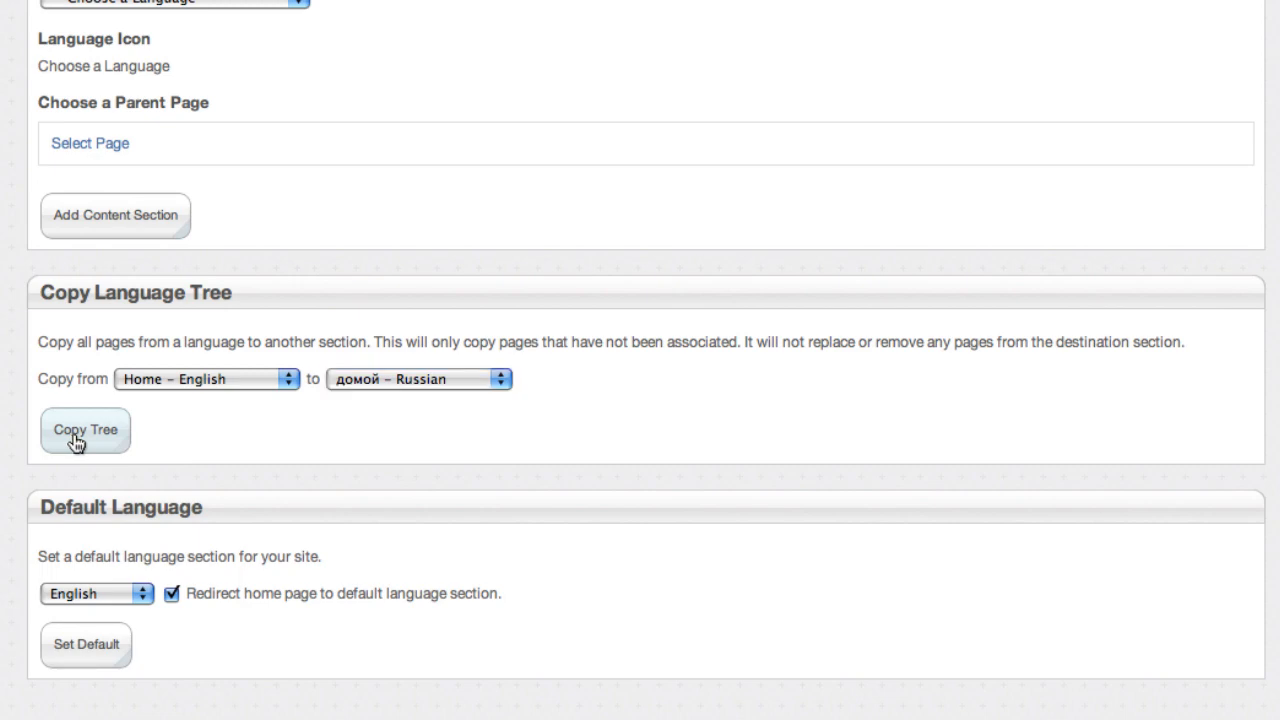
click(84, 428)
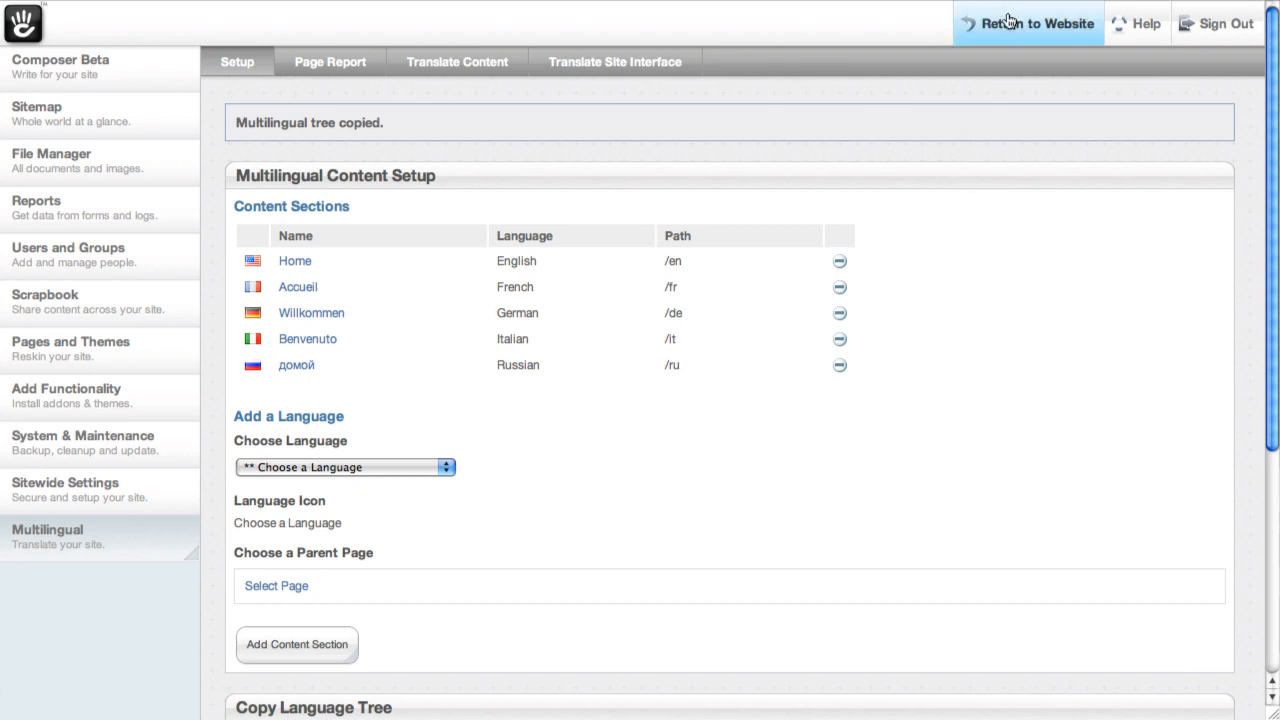
Step: Return to the live website and switch the home page to Russian
click(1036, 24)
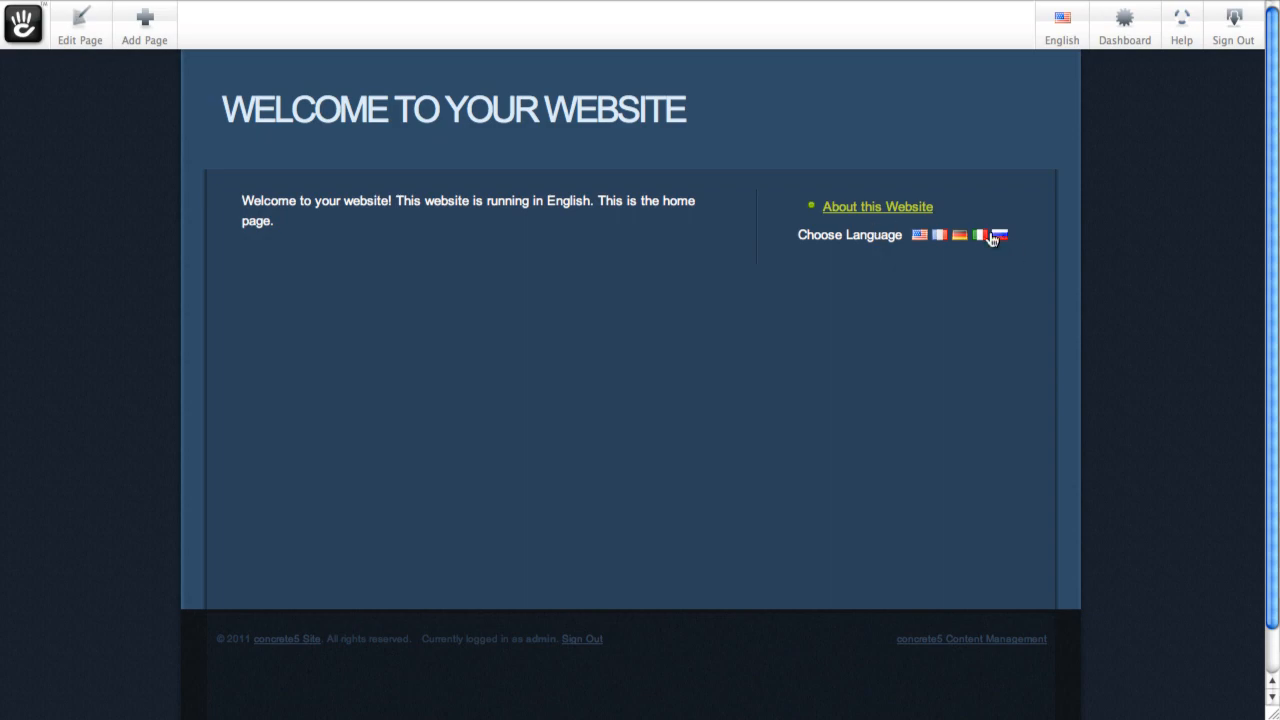
click(998, 236)
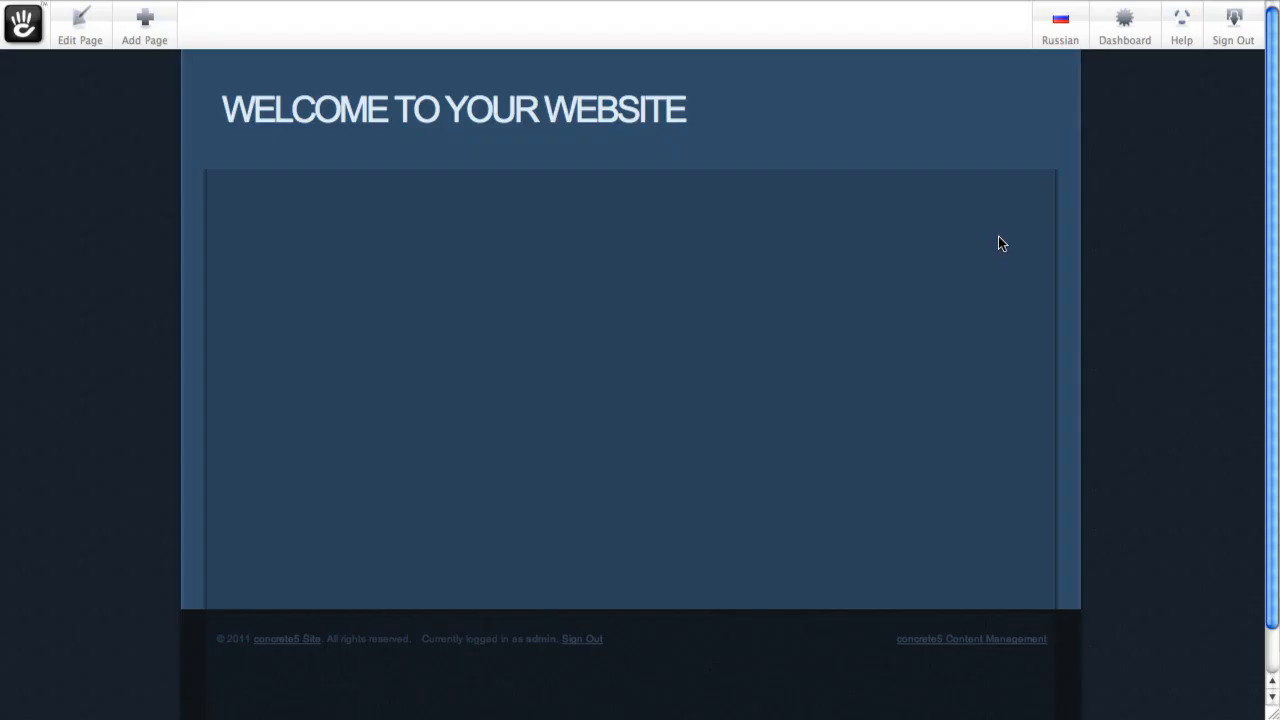
mouse_move(382, 260)
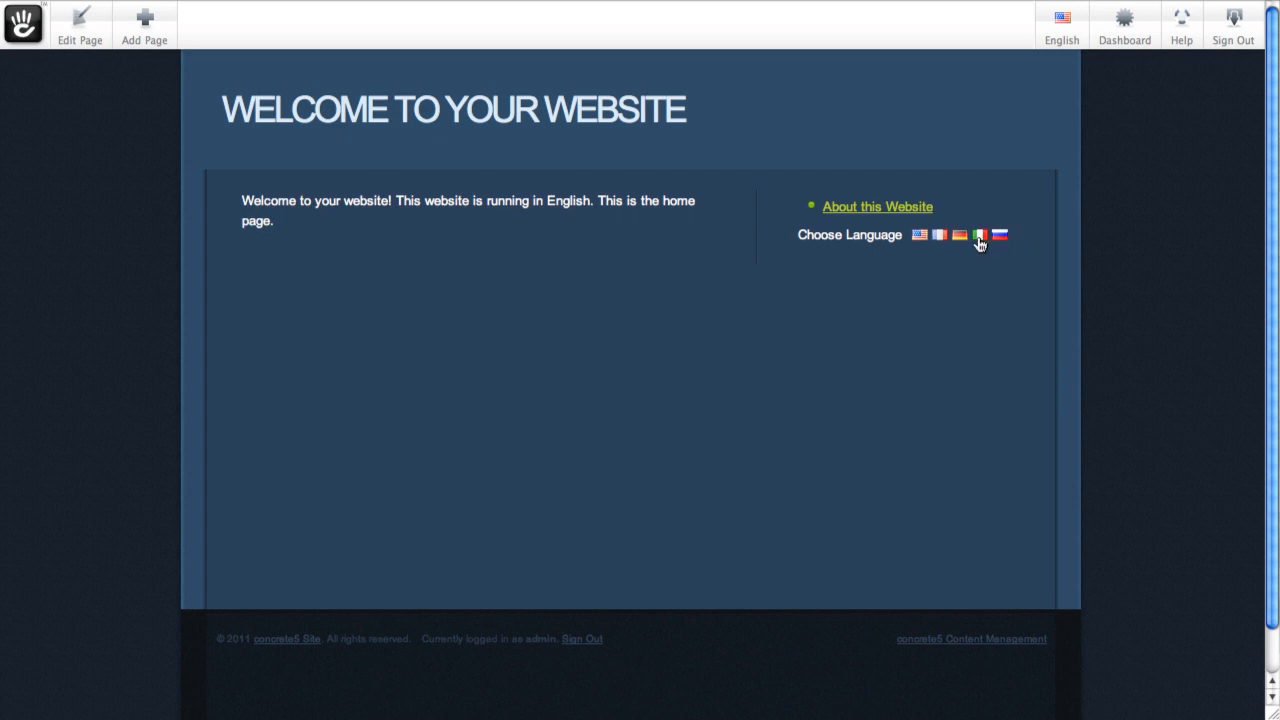
mouse_move(940, 228)
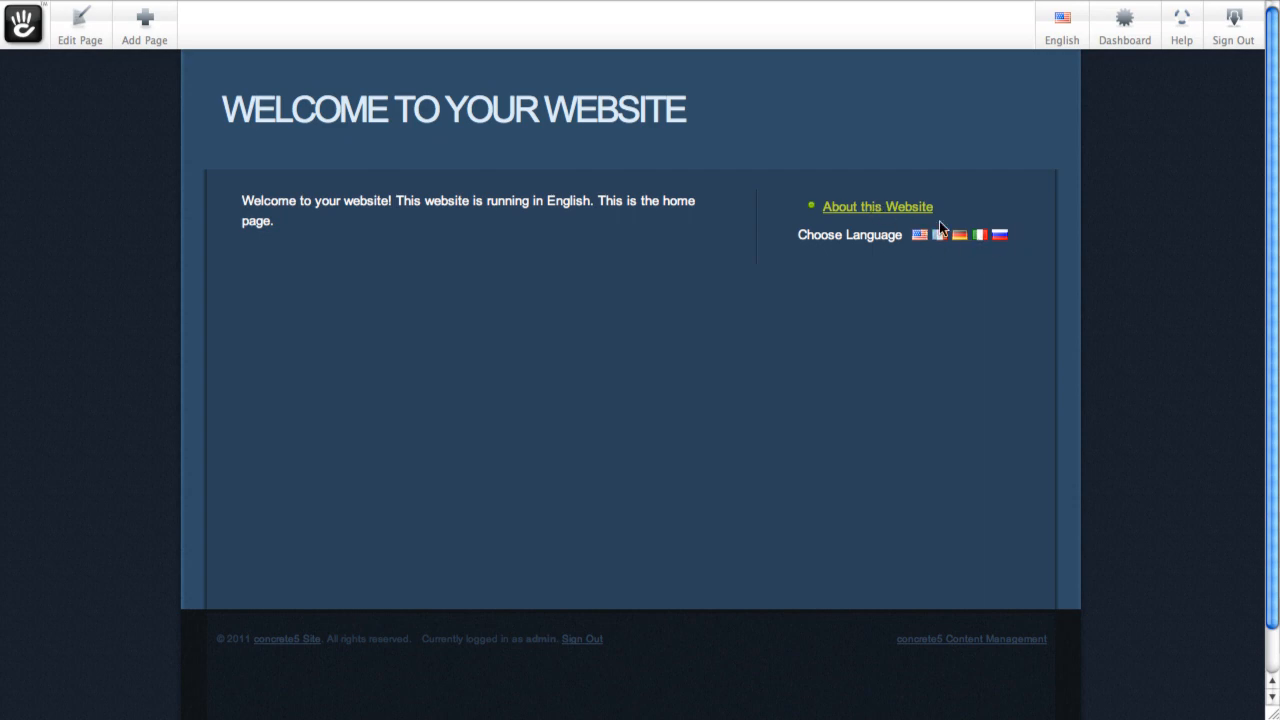
Step: Open About this Website on the live site and switch it to Russian
click(876, 206)
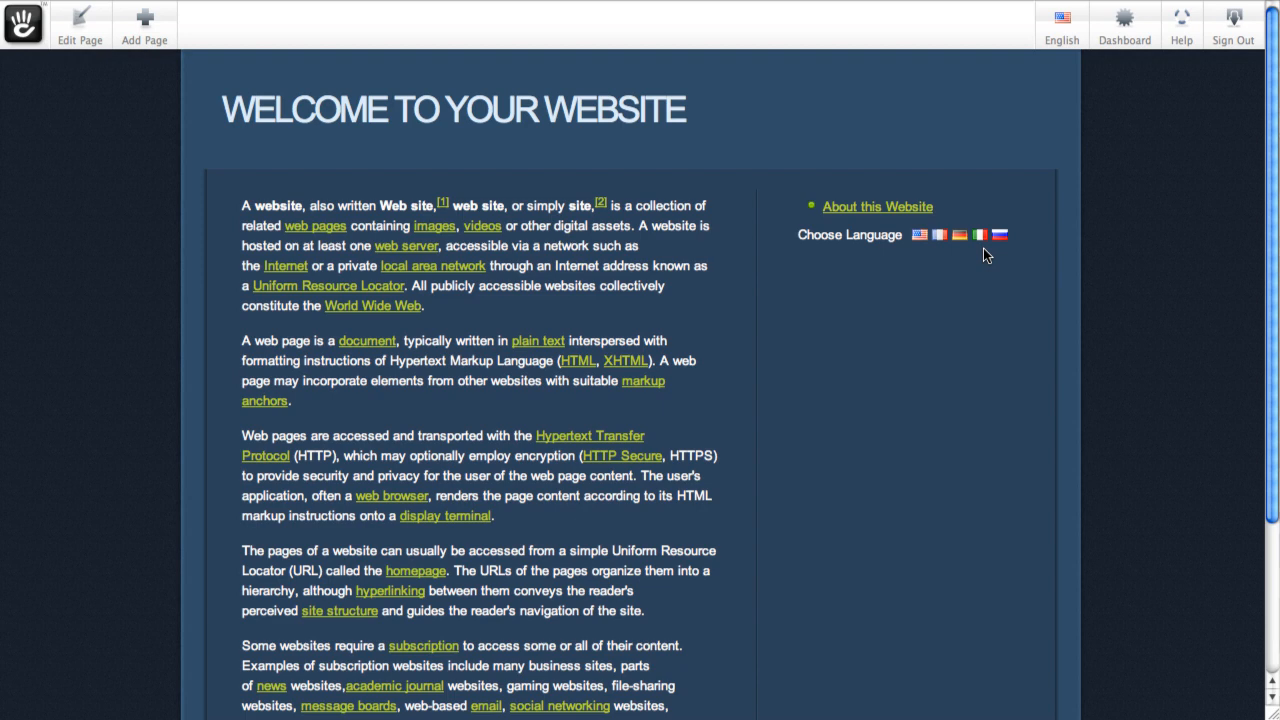
mouse_move(880, 324)
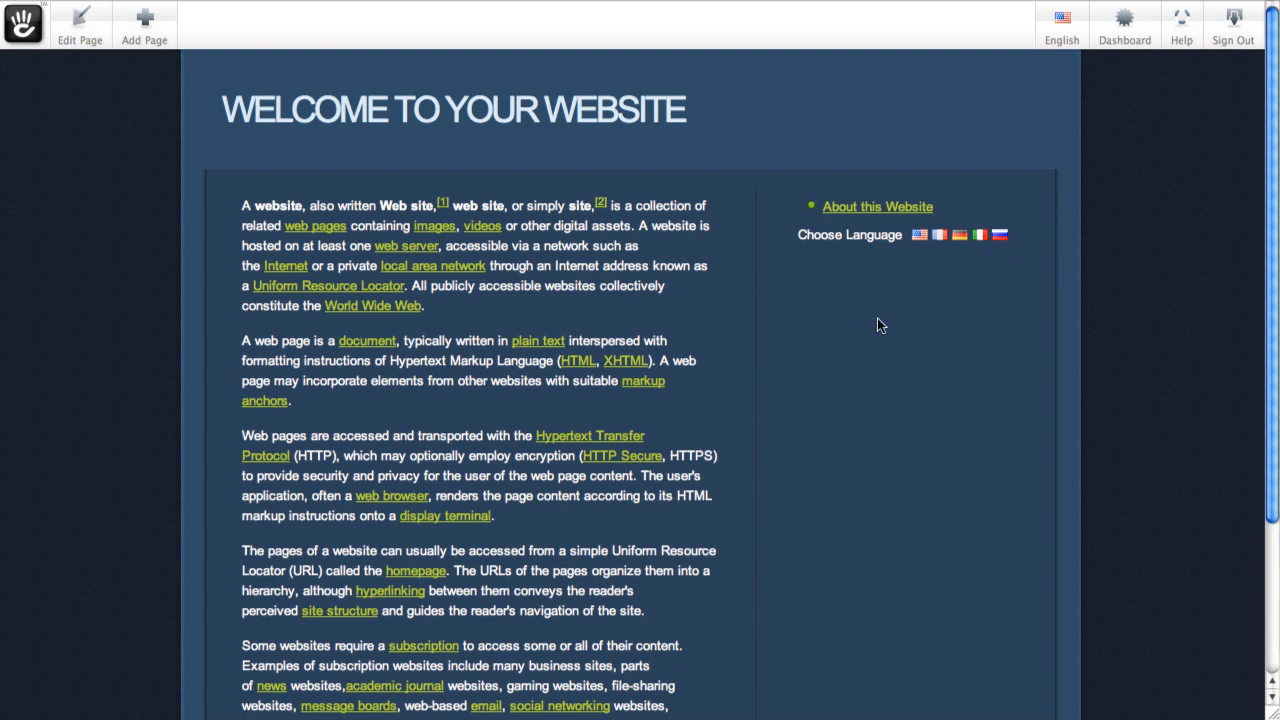
mouse_move(1000, 236)
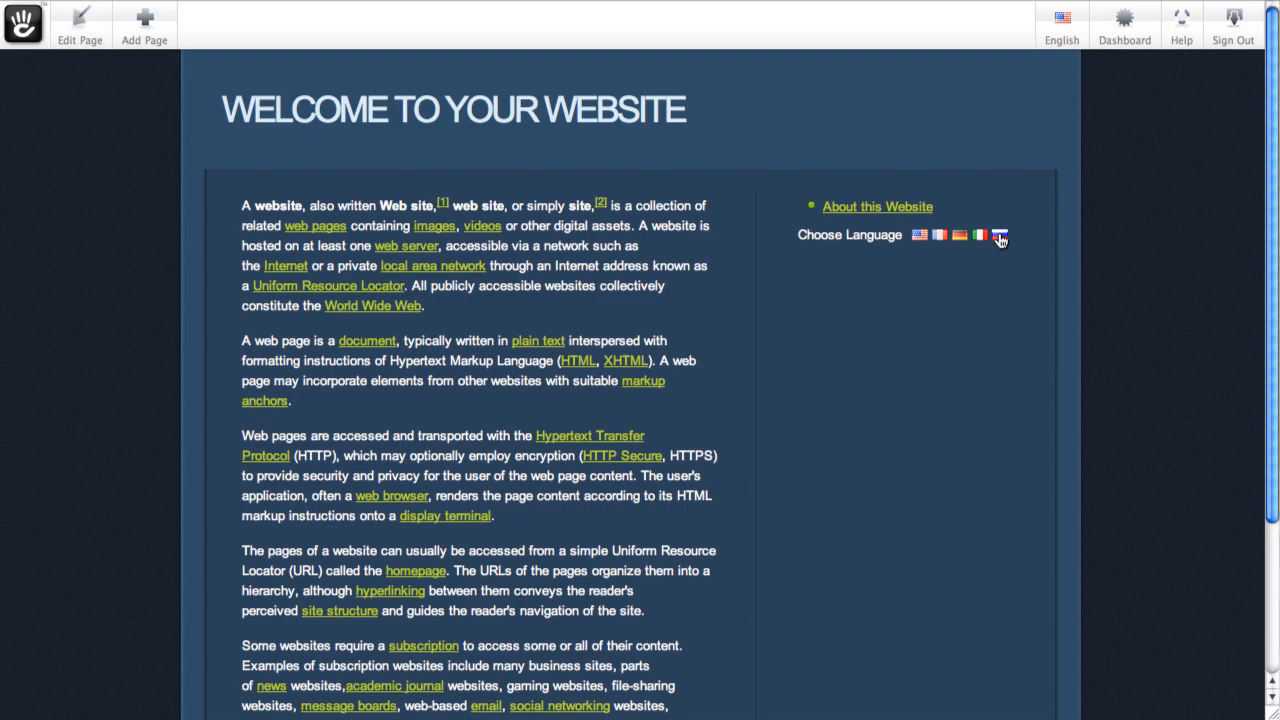
click(1000, 234)
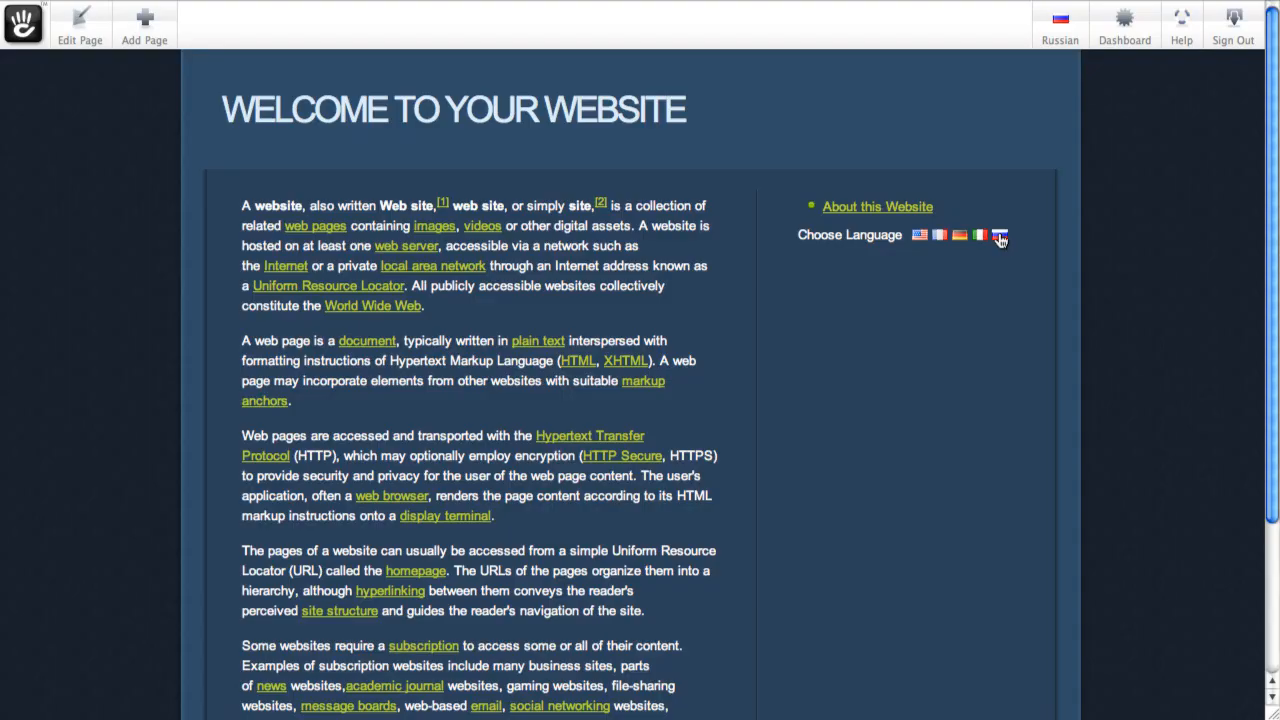